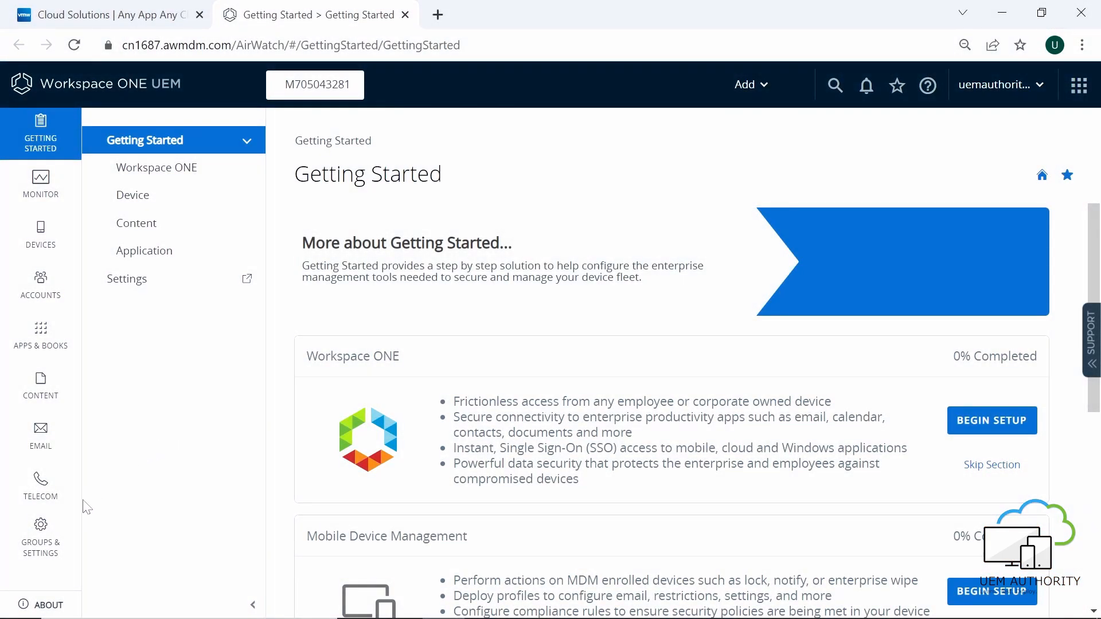
- Reach Android EMM Registration under Devices & Users settings and begin Register with Google
click(40, 537)
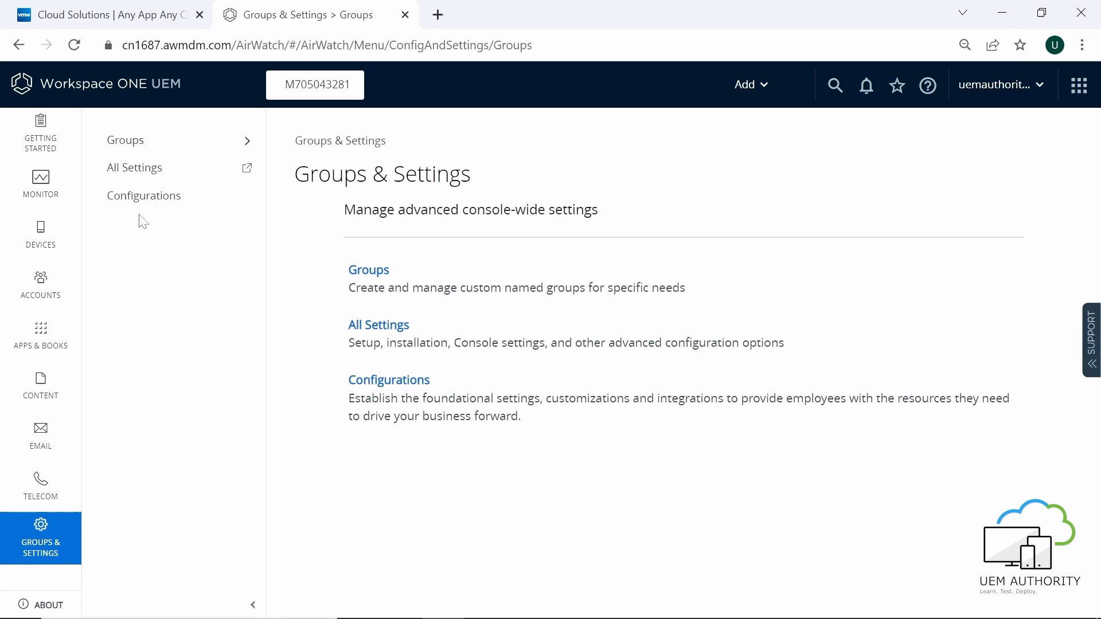
mouse_move(135, 172)
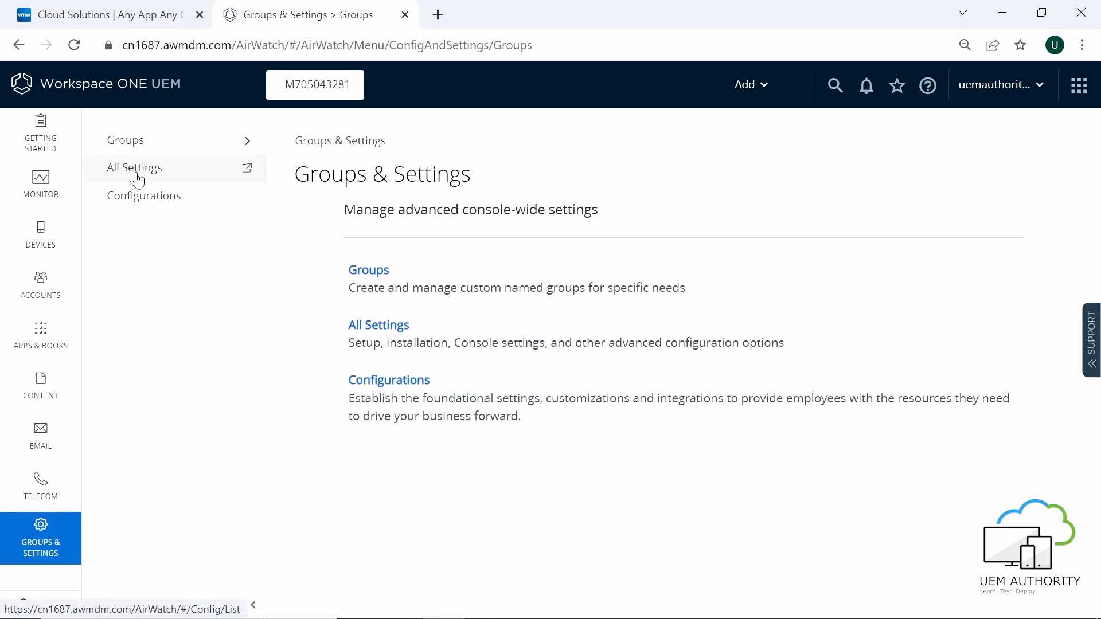
click(134, 167)
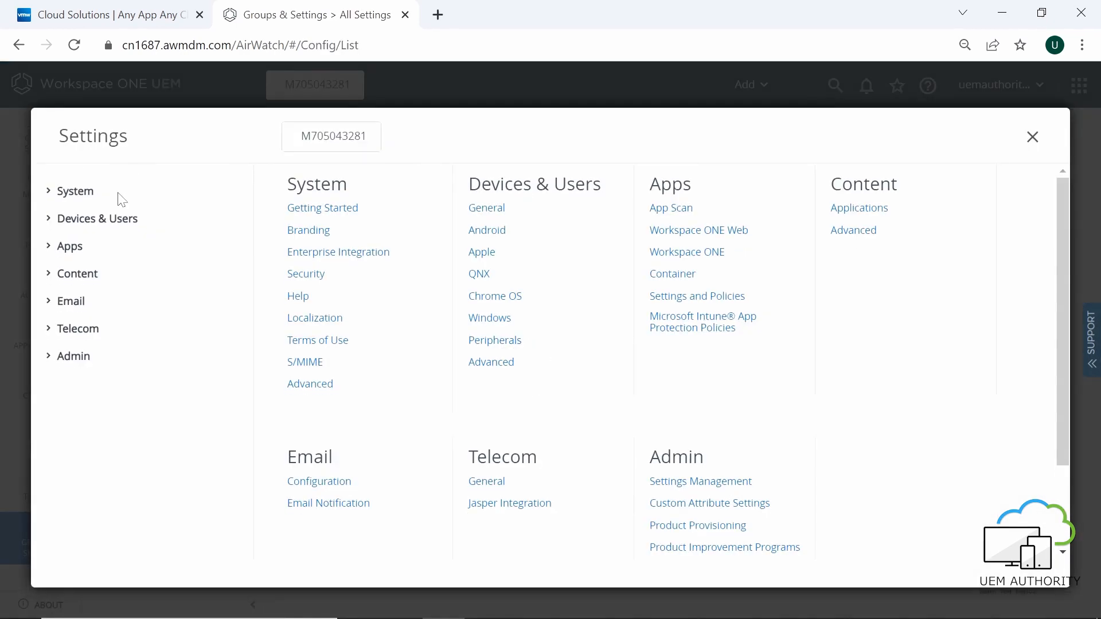
click(98, 218)
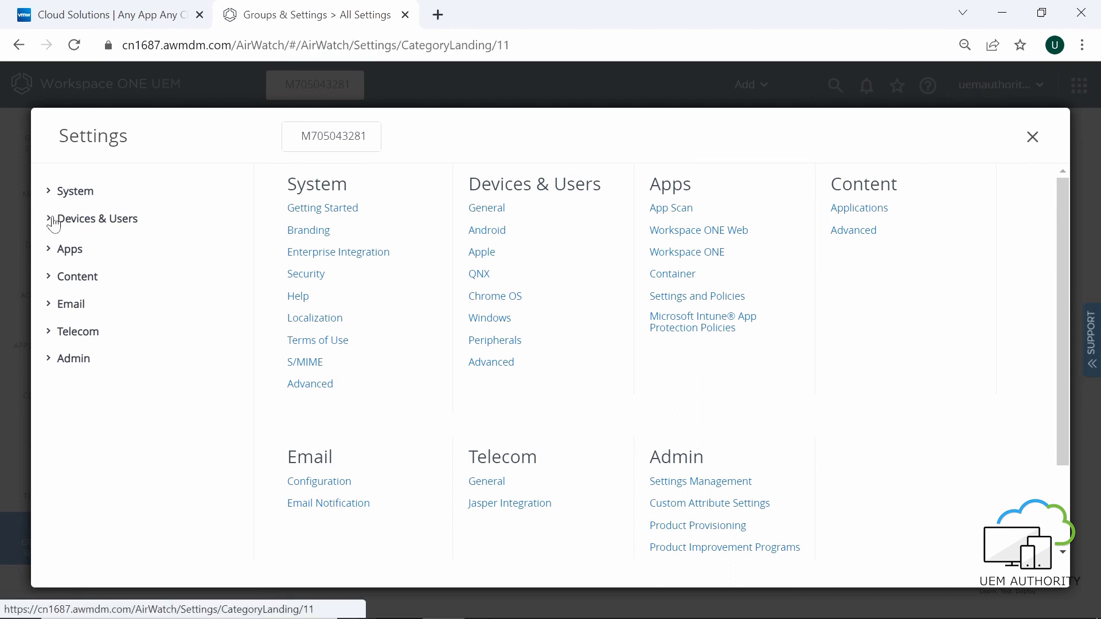
click(96, 218)
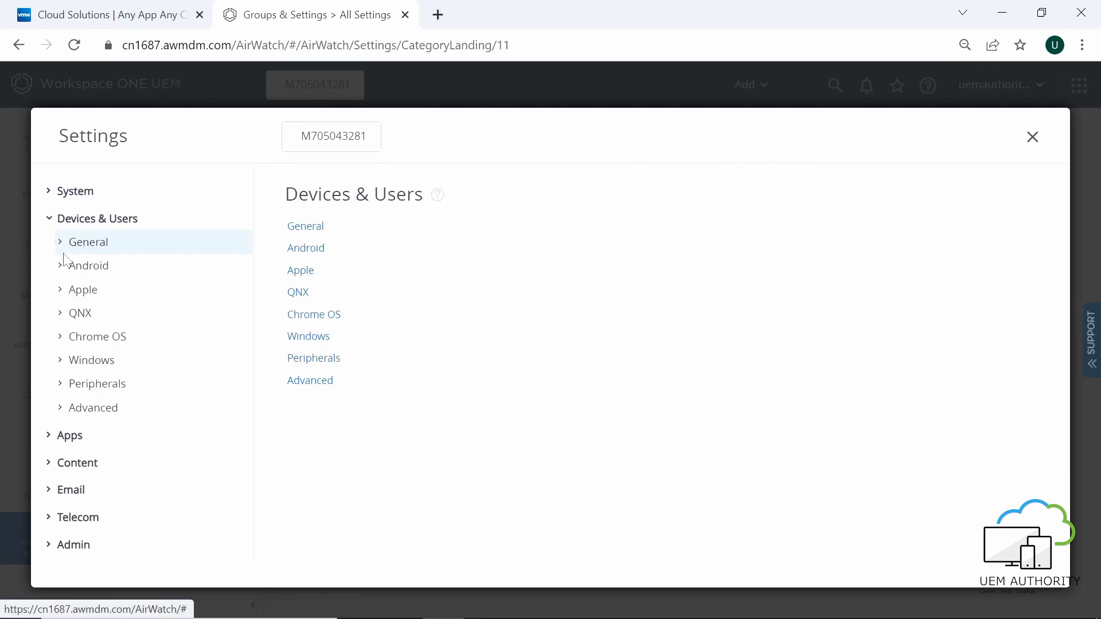
click(88, 265)
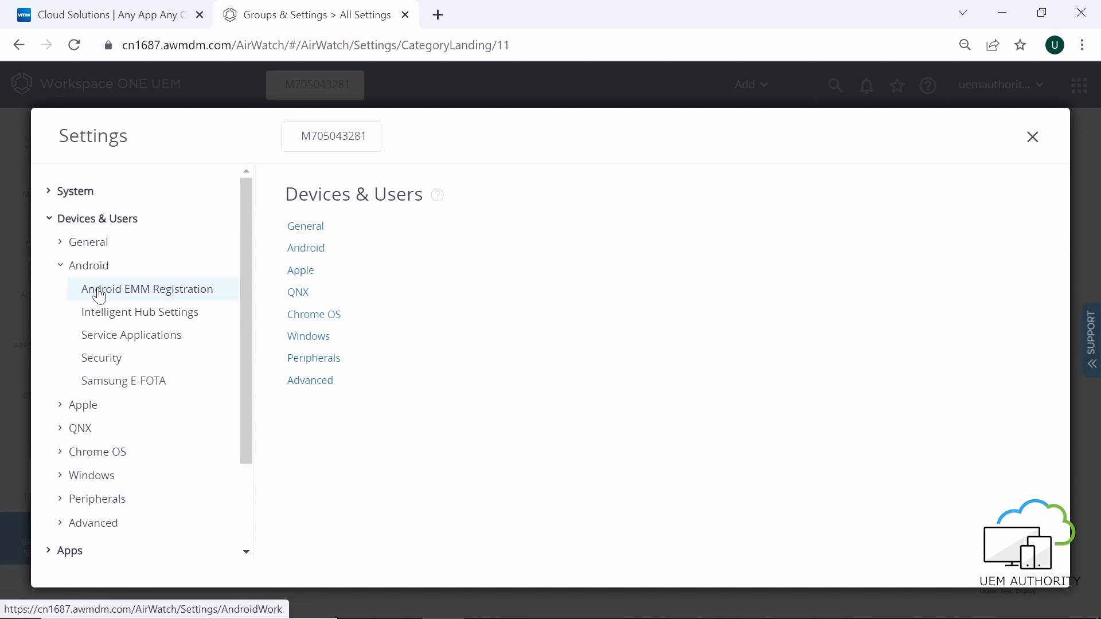
click(146, 289)
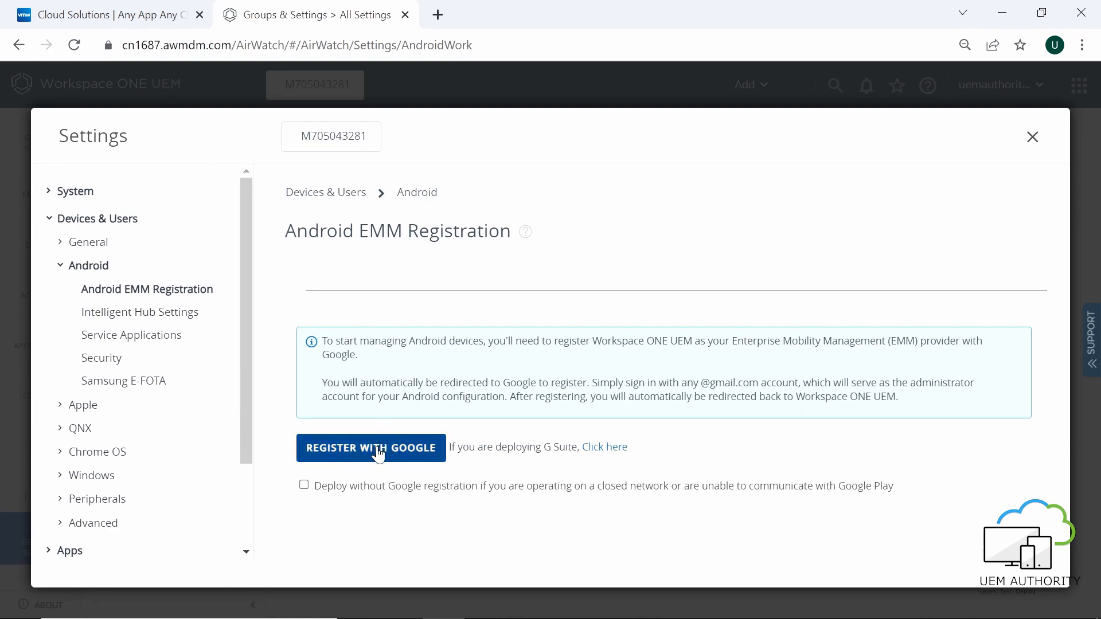
click(370, 448)
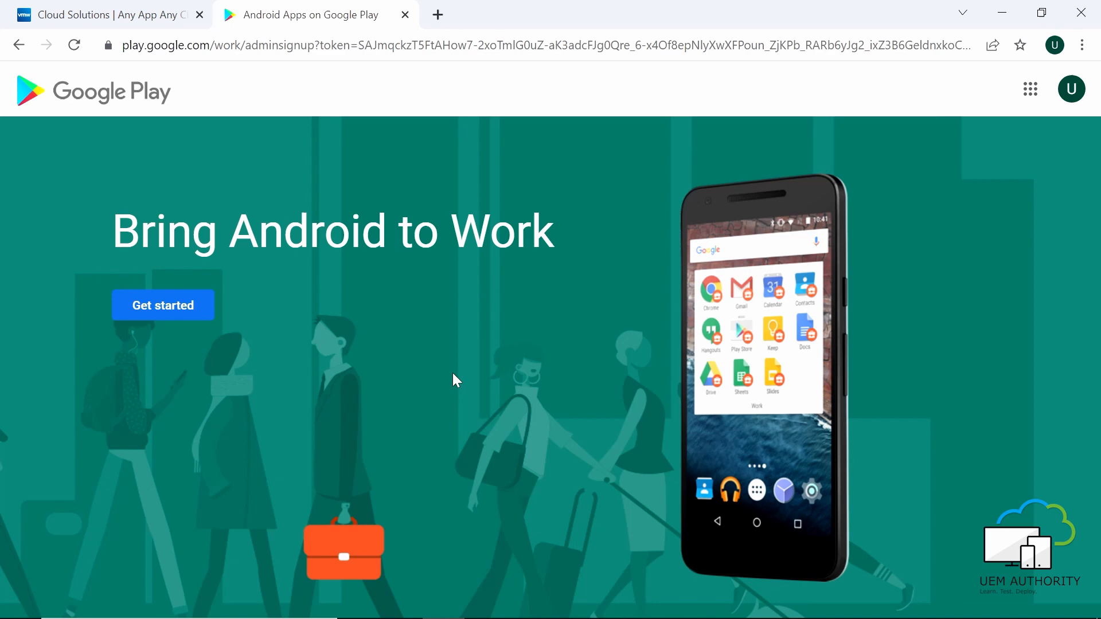
- Begin managed Google Play sign-up with business name UEMAUTHORITY and continue to contacts
click(161, 305)
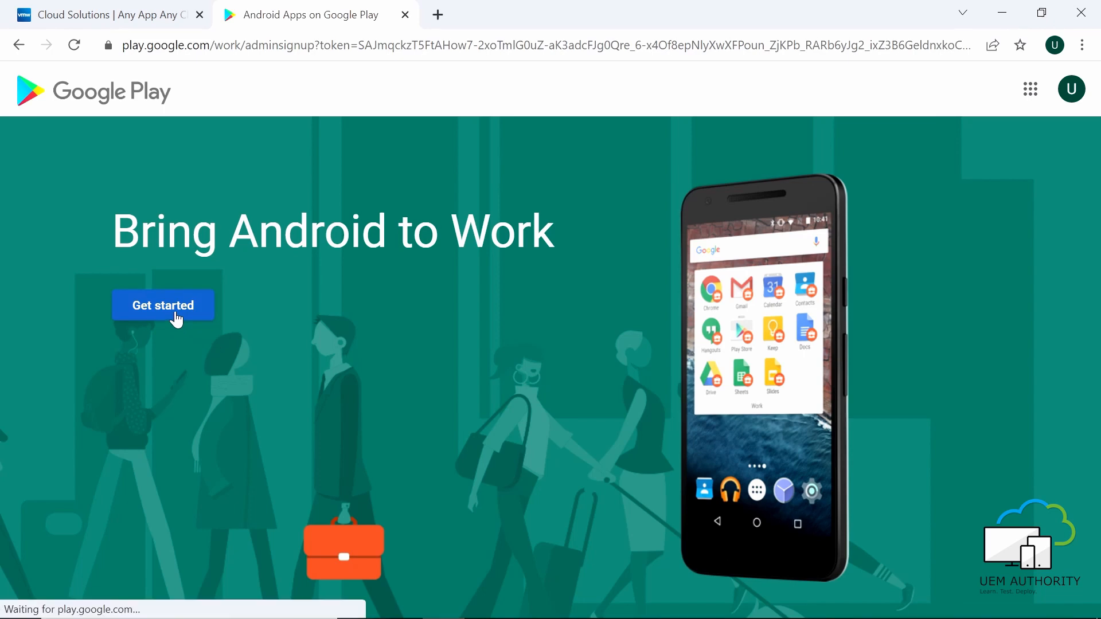
click(163, 305)
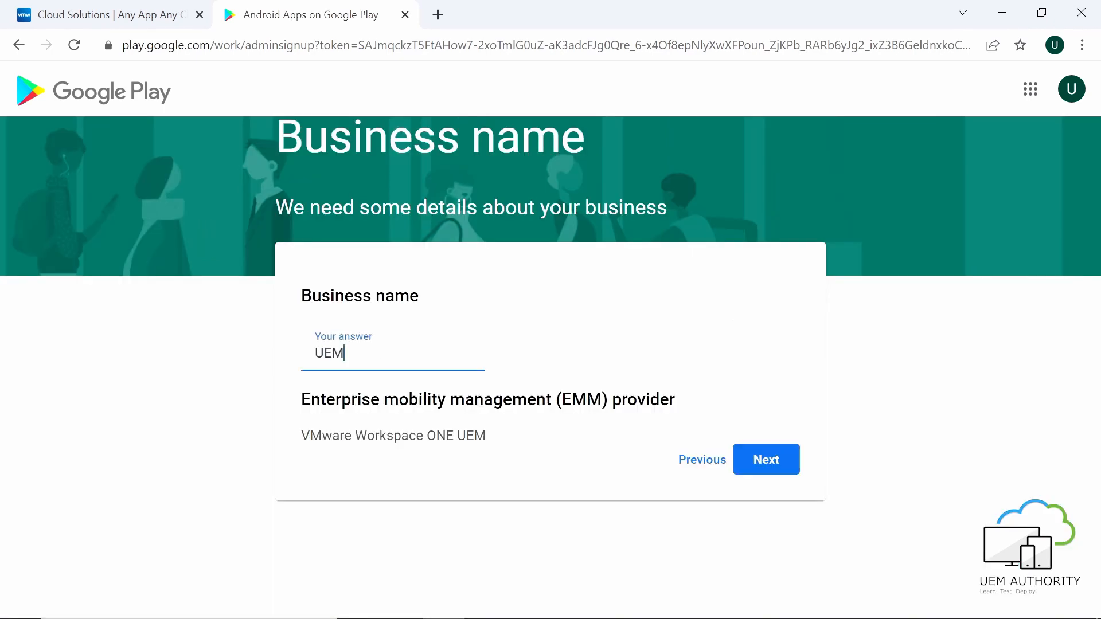
text(AUTHORITY)
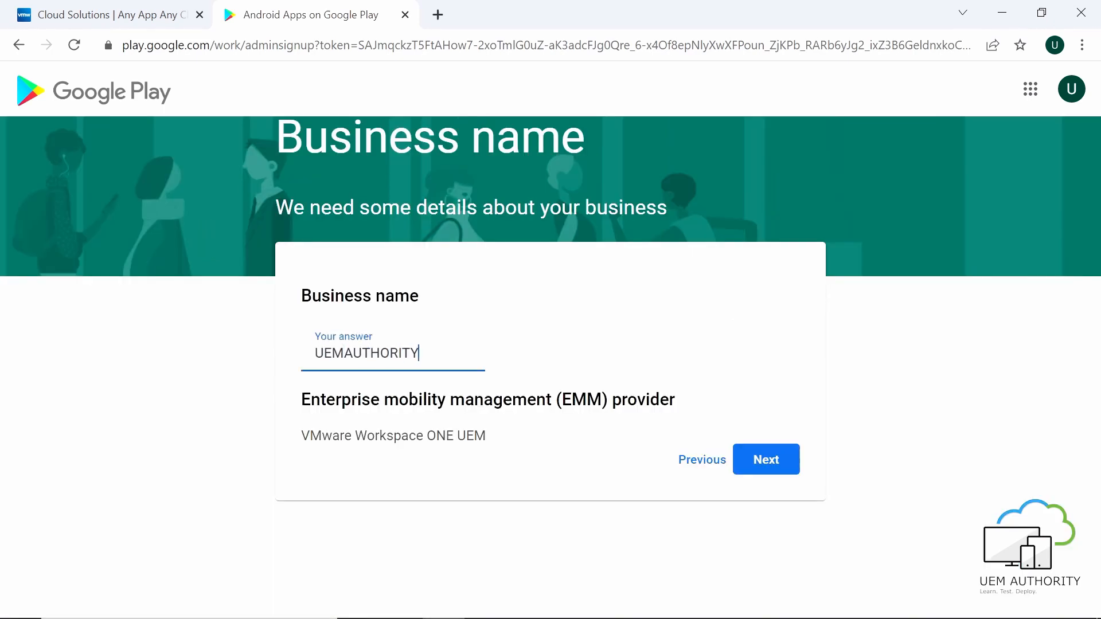
click(765, 458)
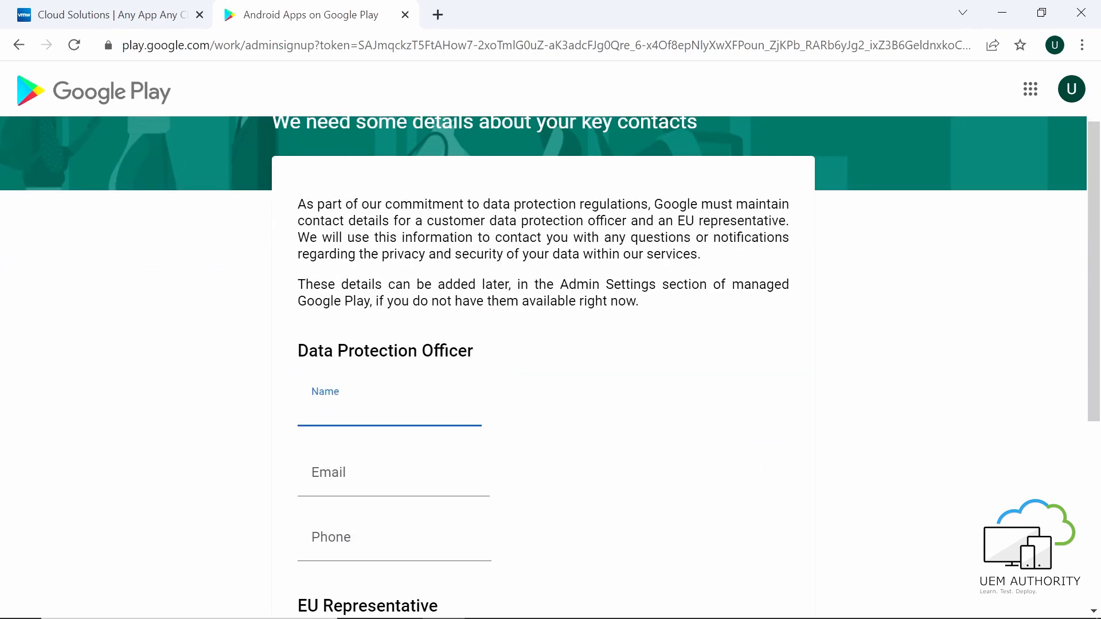
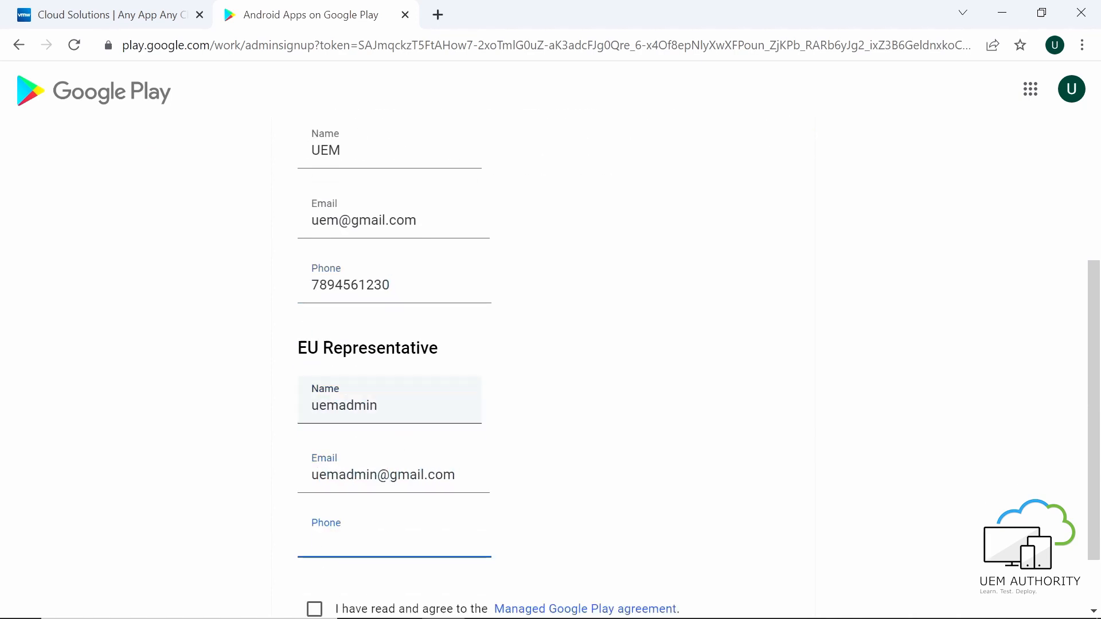
text(0123456789)
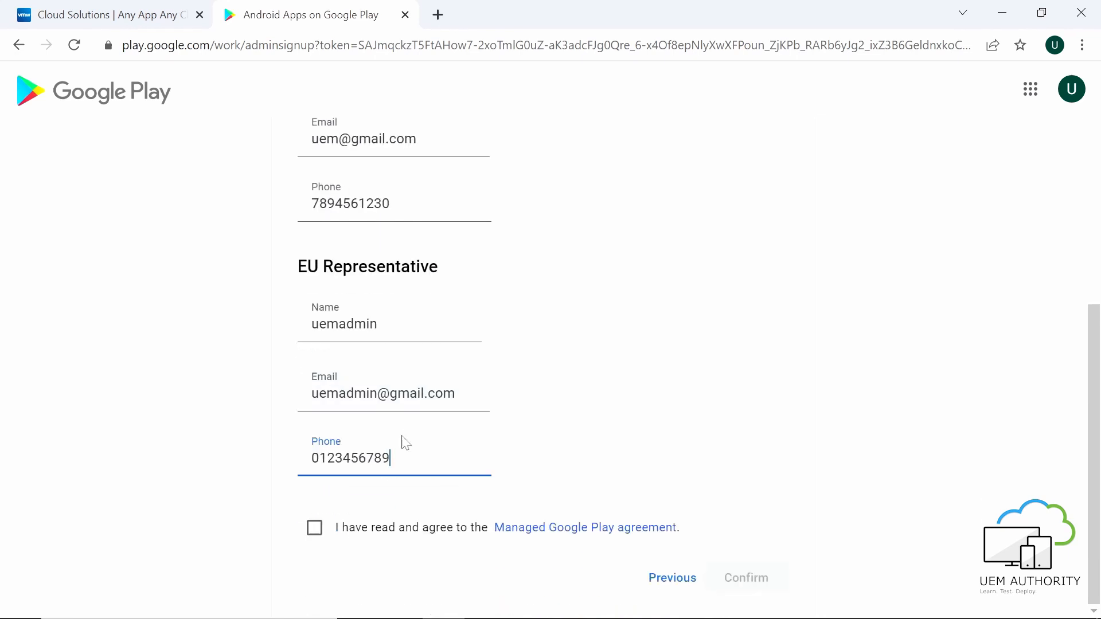
click(314, 527)
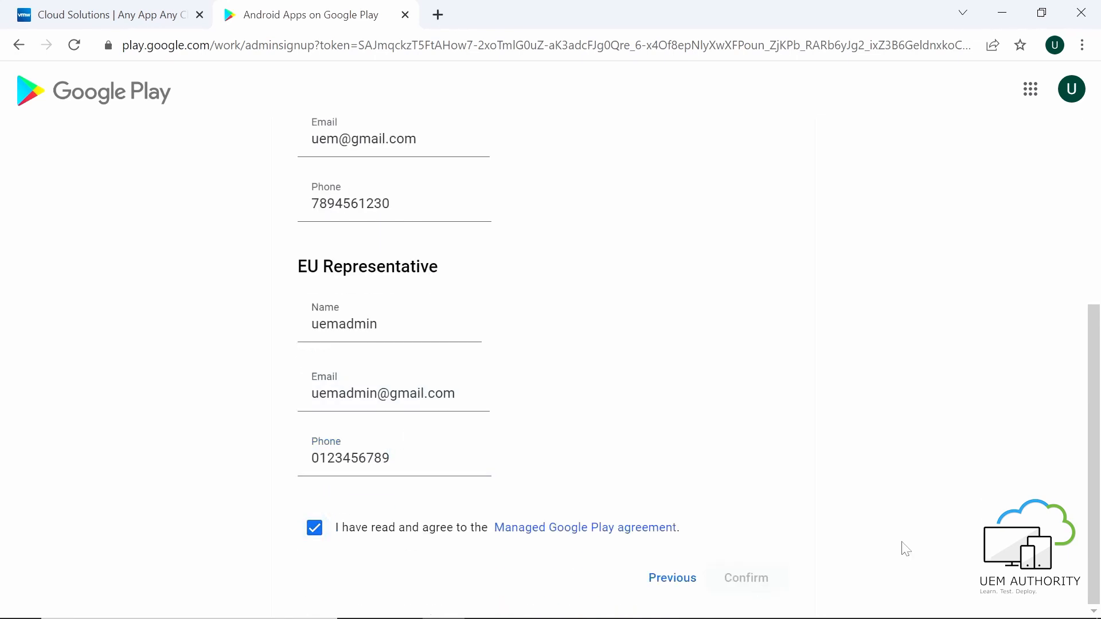
click(745, 576)
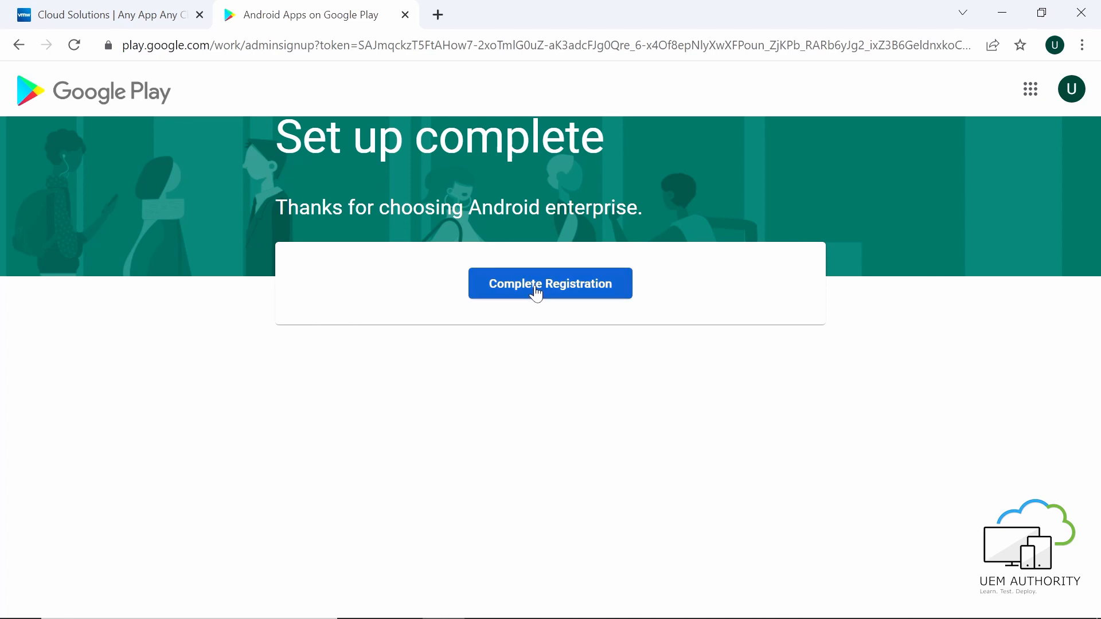
click(550, 283)
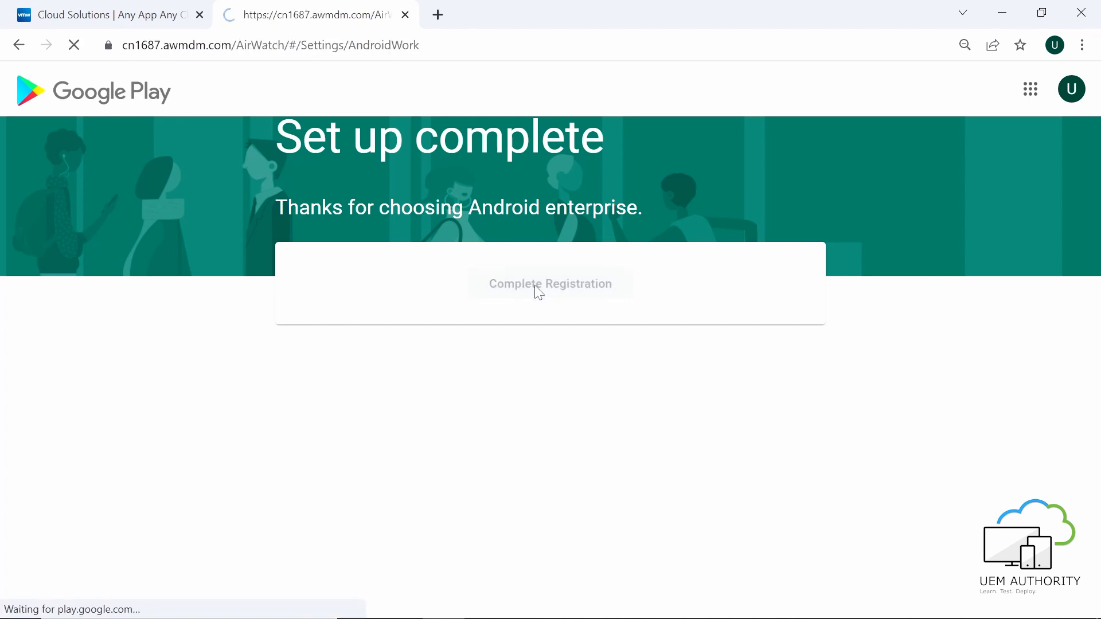
- Test the Google service account connection and save the successful Android EMM registration
click(549, 284)
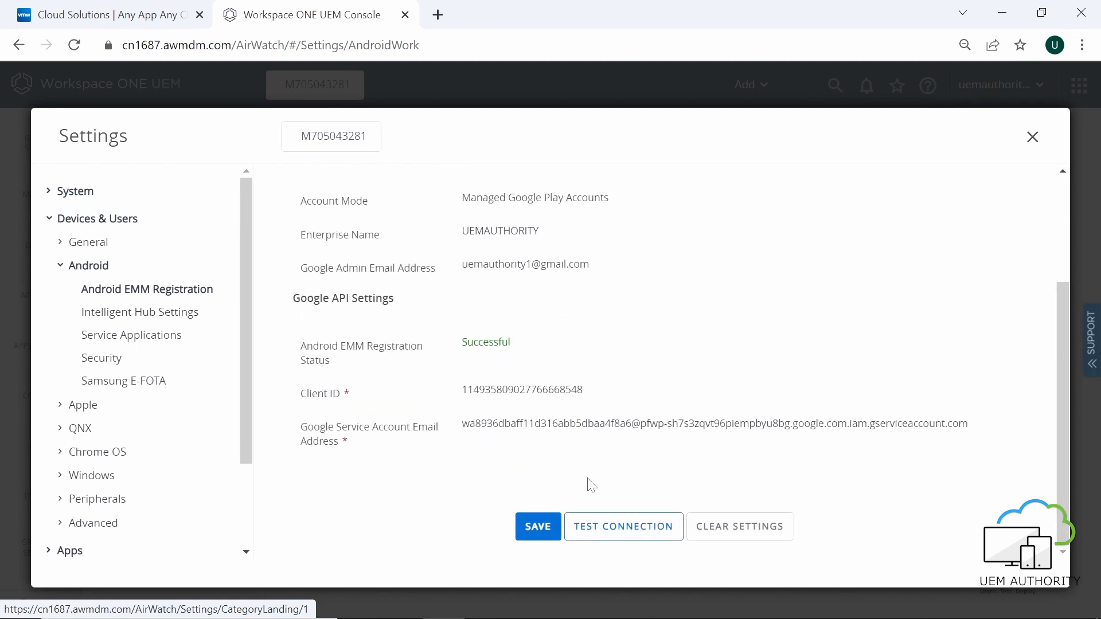
click(622, 526)
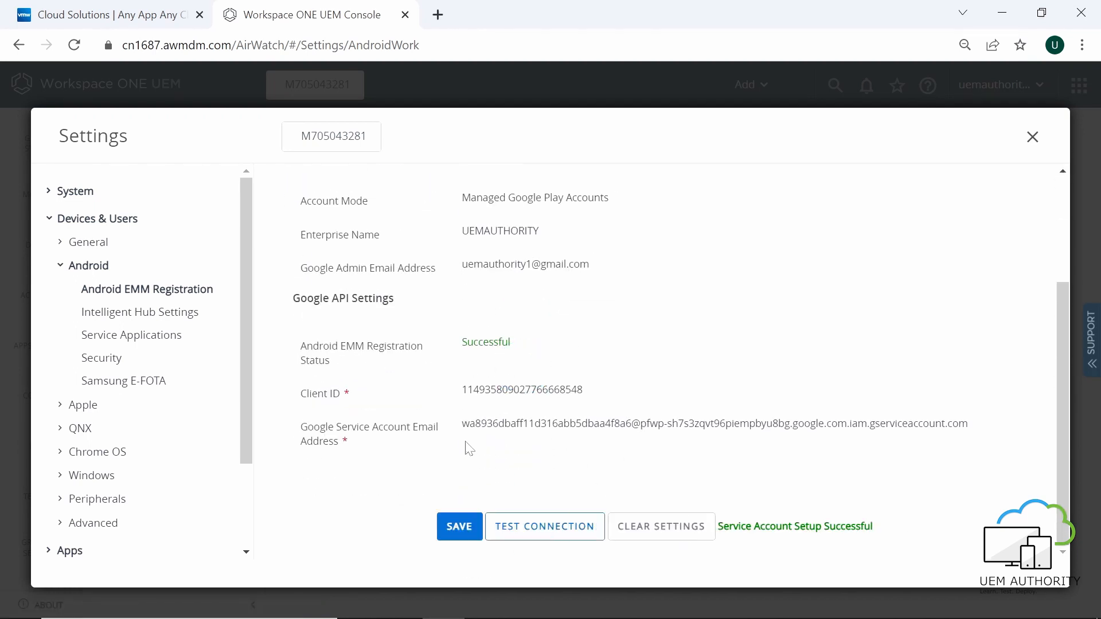
click(459, 526)
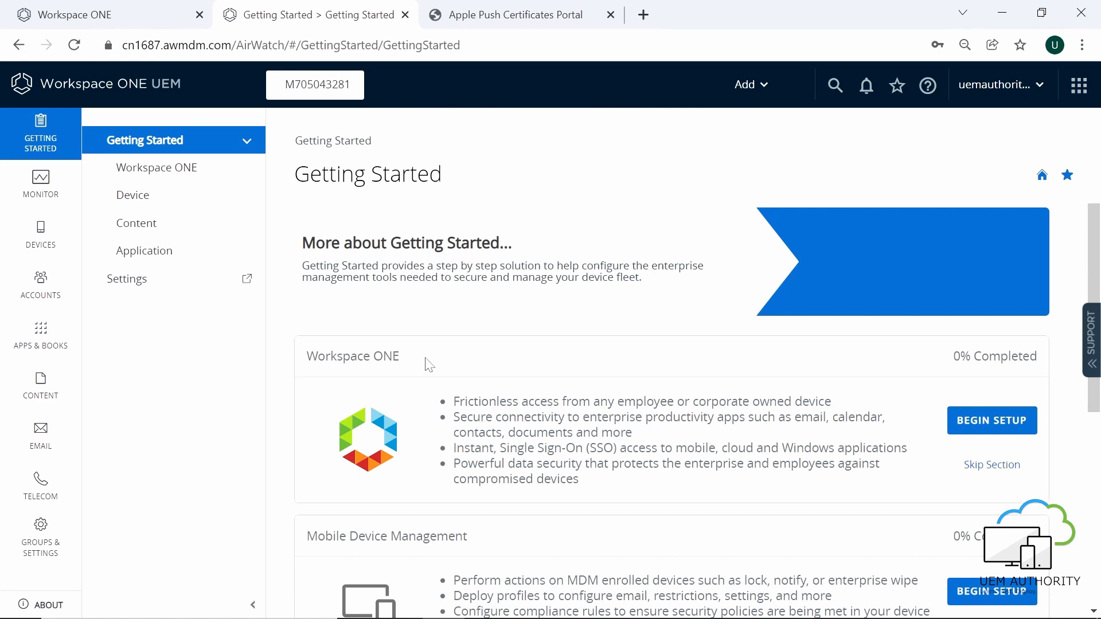
mouse_move(95, 501)
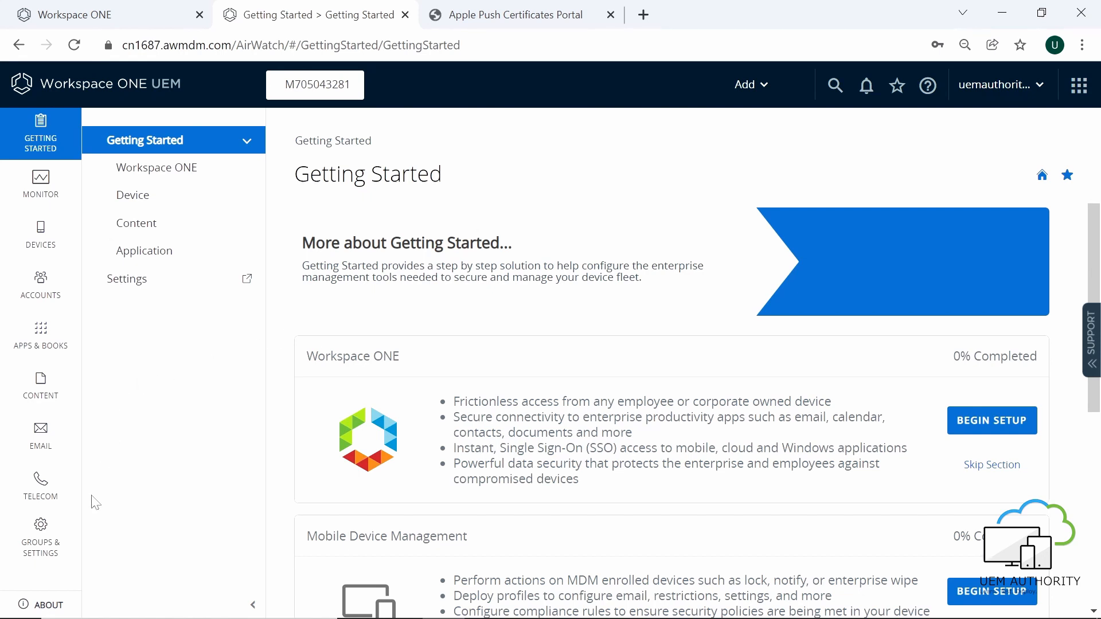
- Reach the Apple APNs For MDM settings page under Devices & Users
click(41, 539)
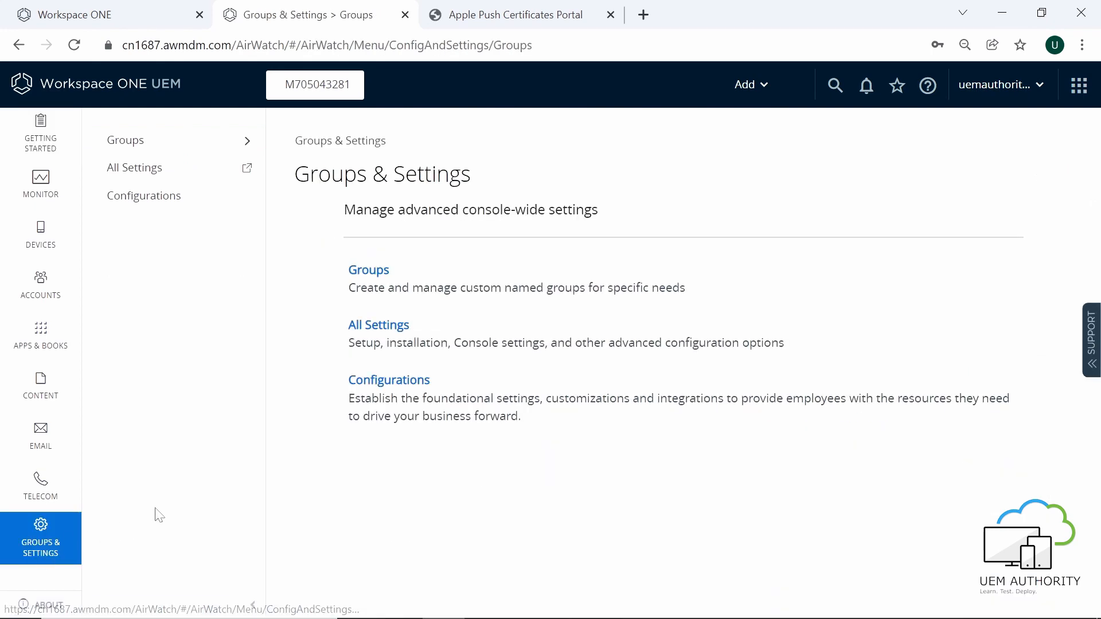
click(135, 167)
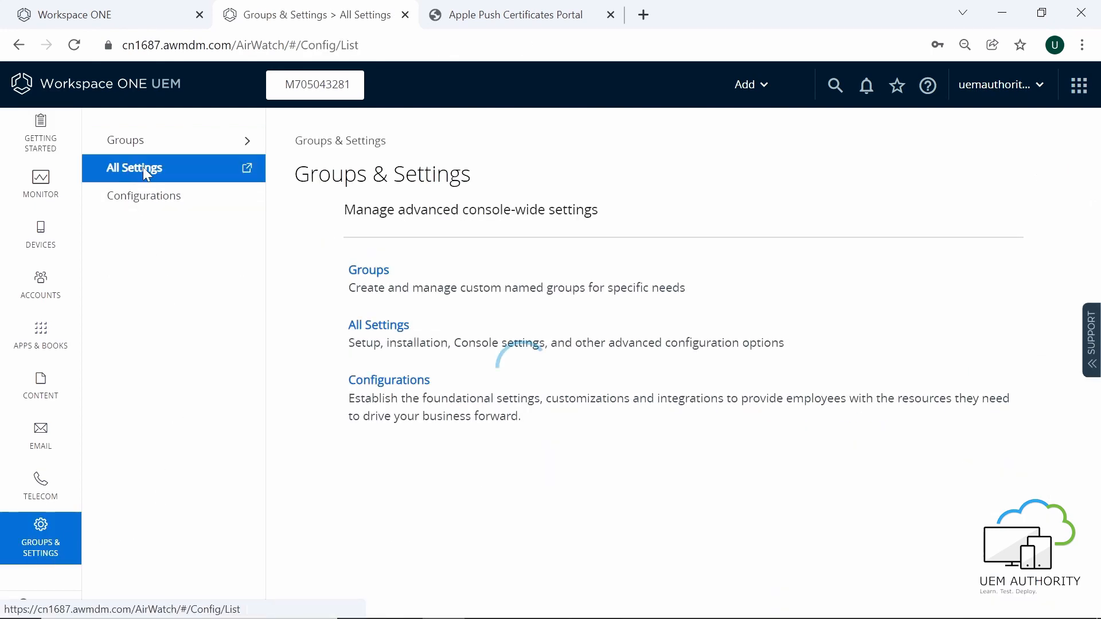
click(134, 167)
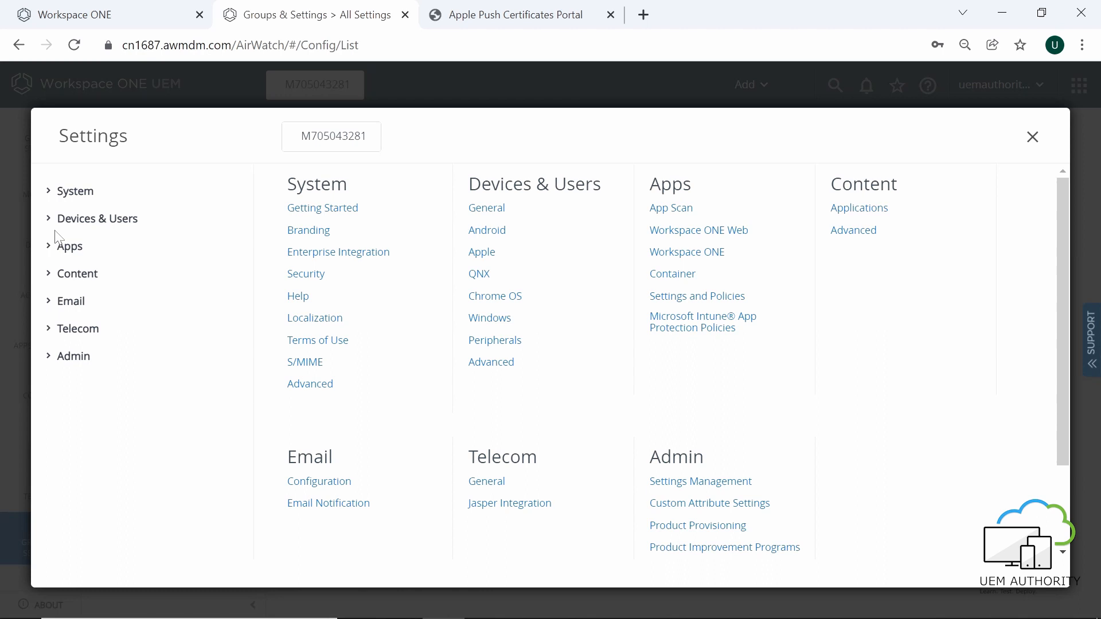
click(97, 218)
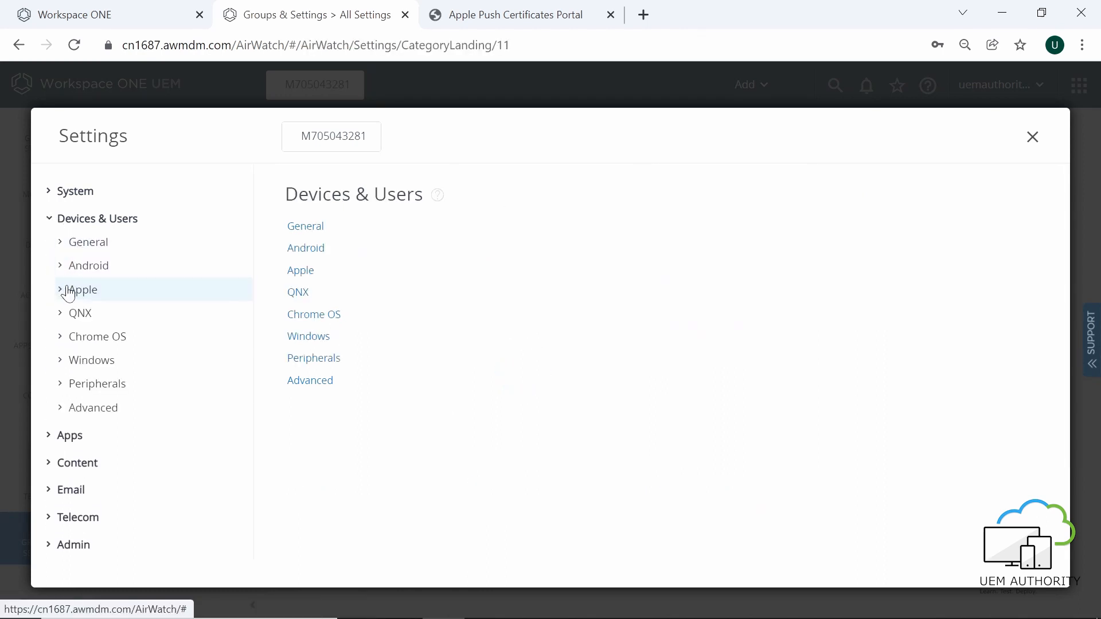
click(82, 289)
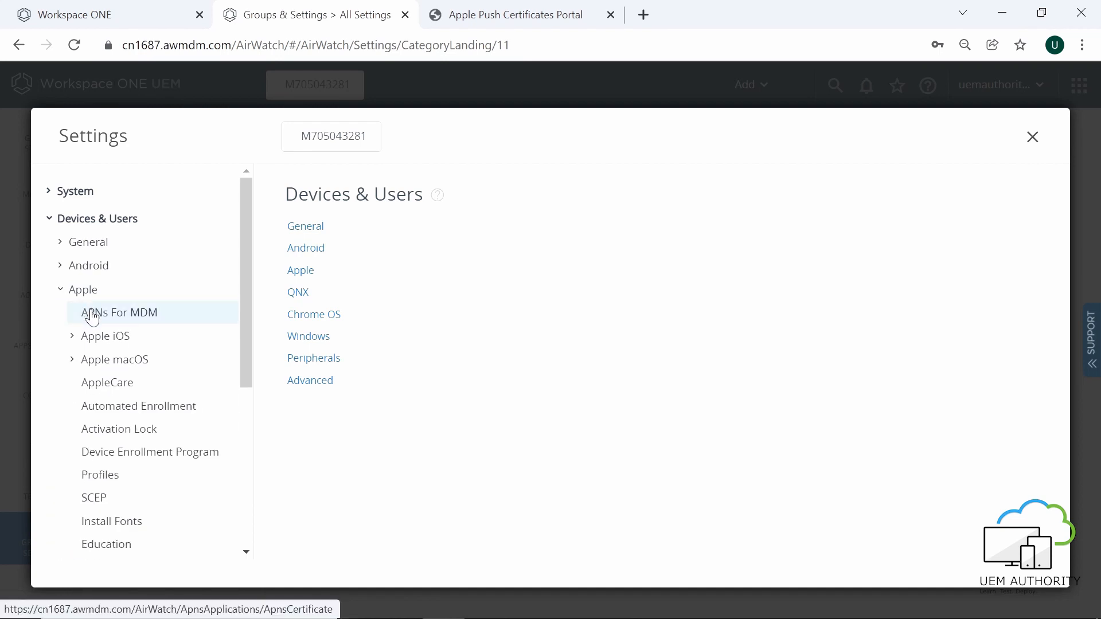
click(120, 312)
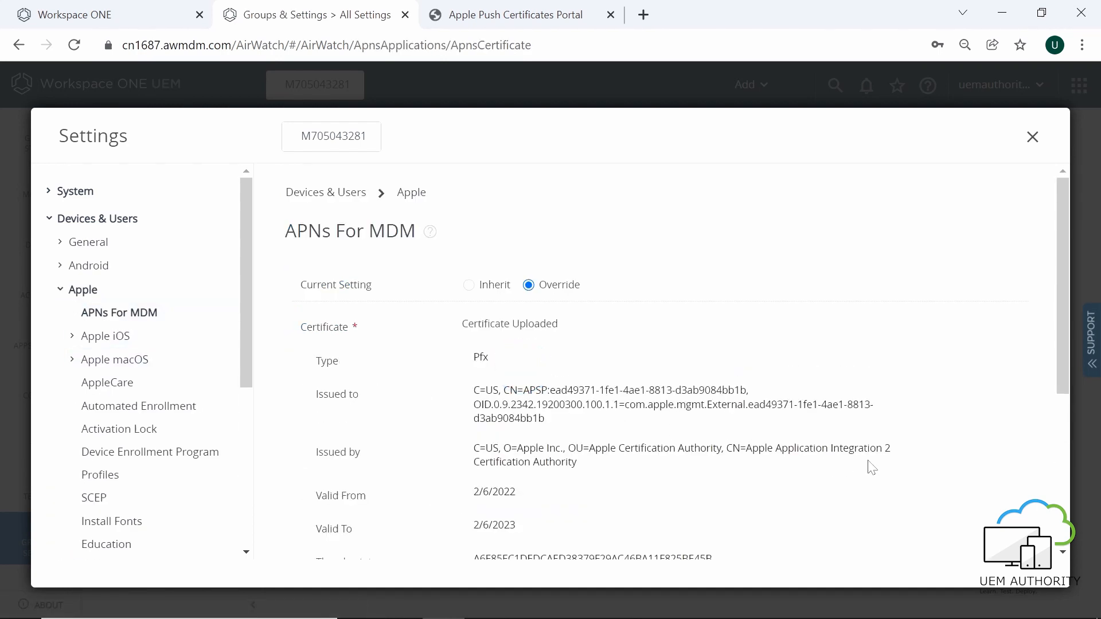
scroll(down, 3)
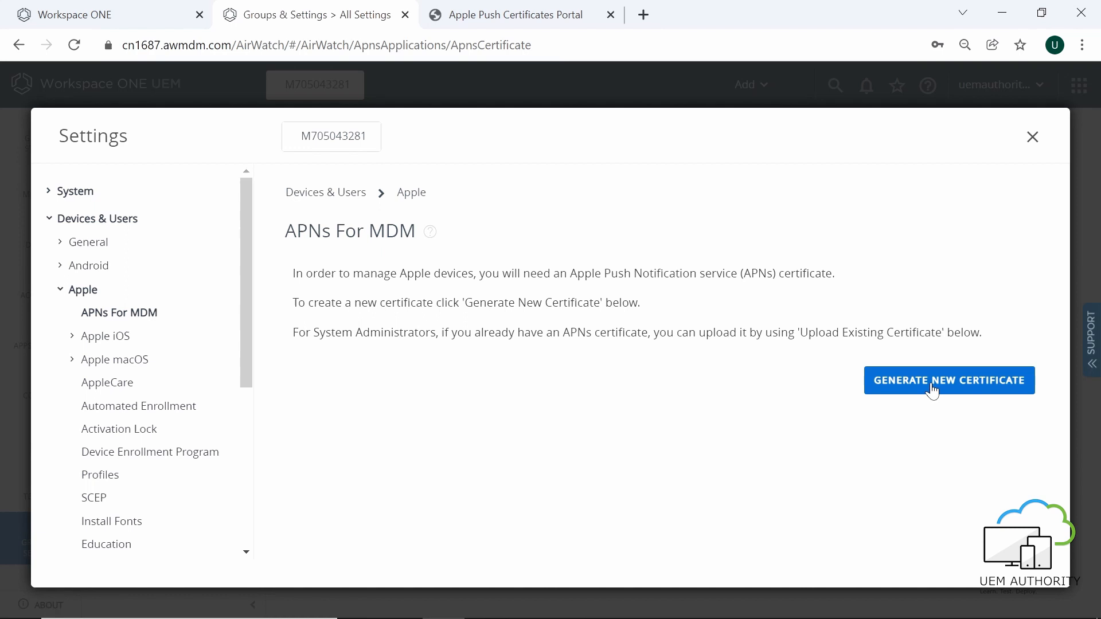
- Generate a new APNs certificate and download the MDM_APNsRequest.plist signing request
click(948, 380)
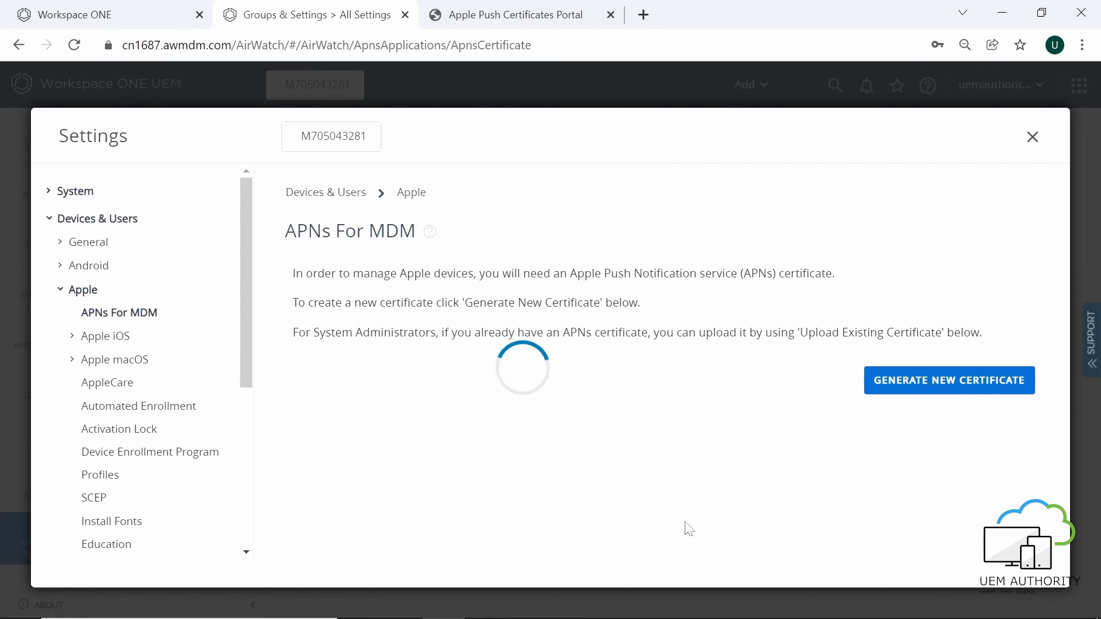
click(949, 380)
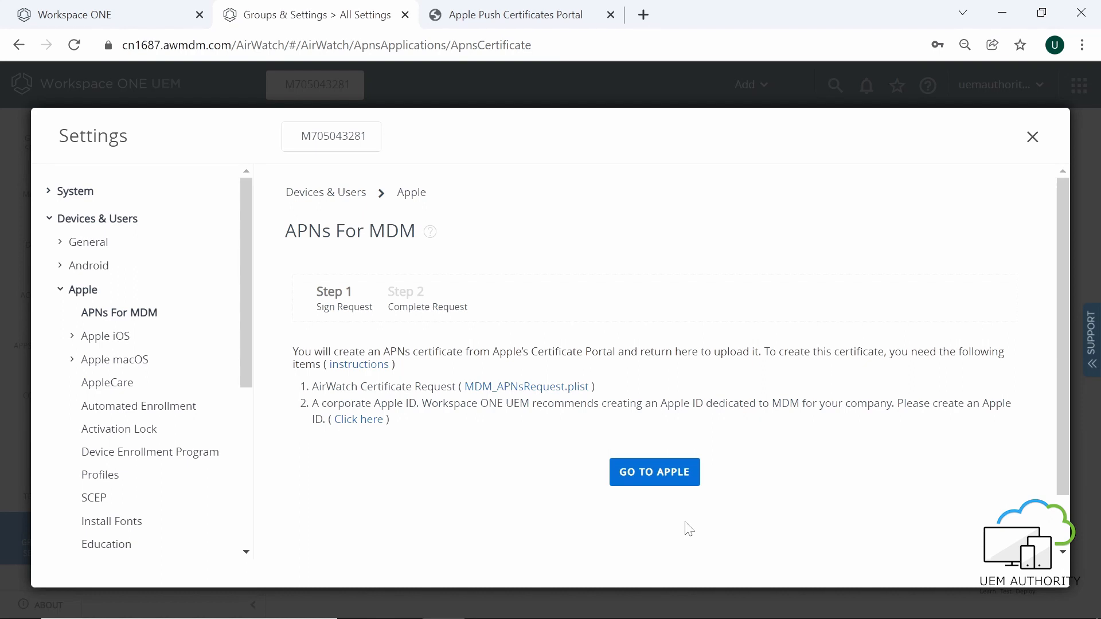
mouse_move(502, 434)
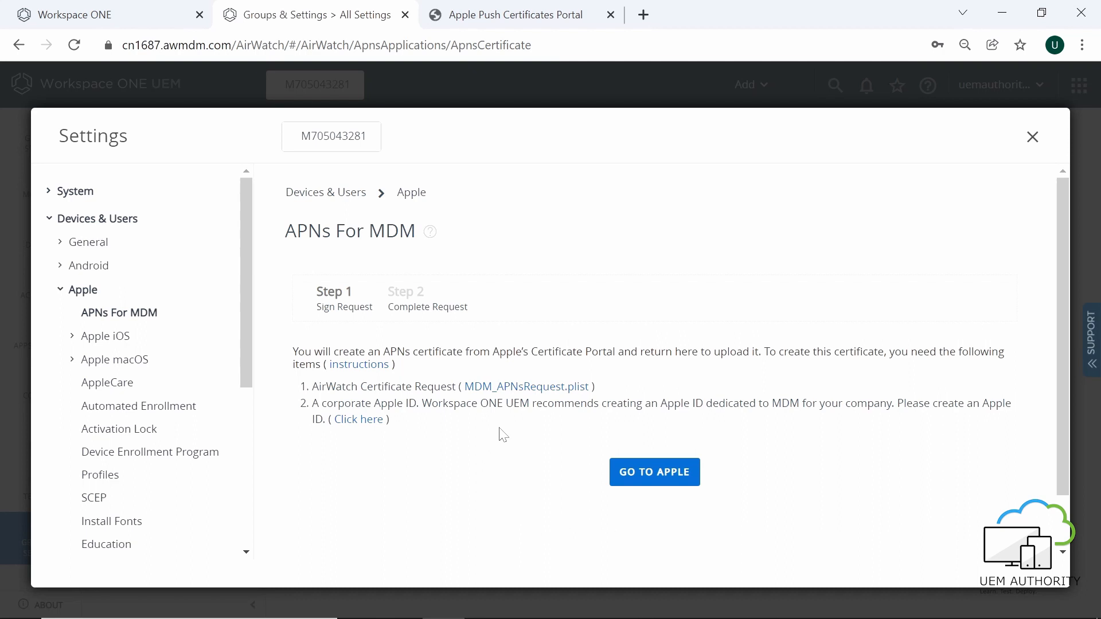
mouse_move(526, 386)
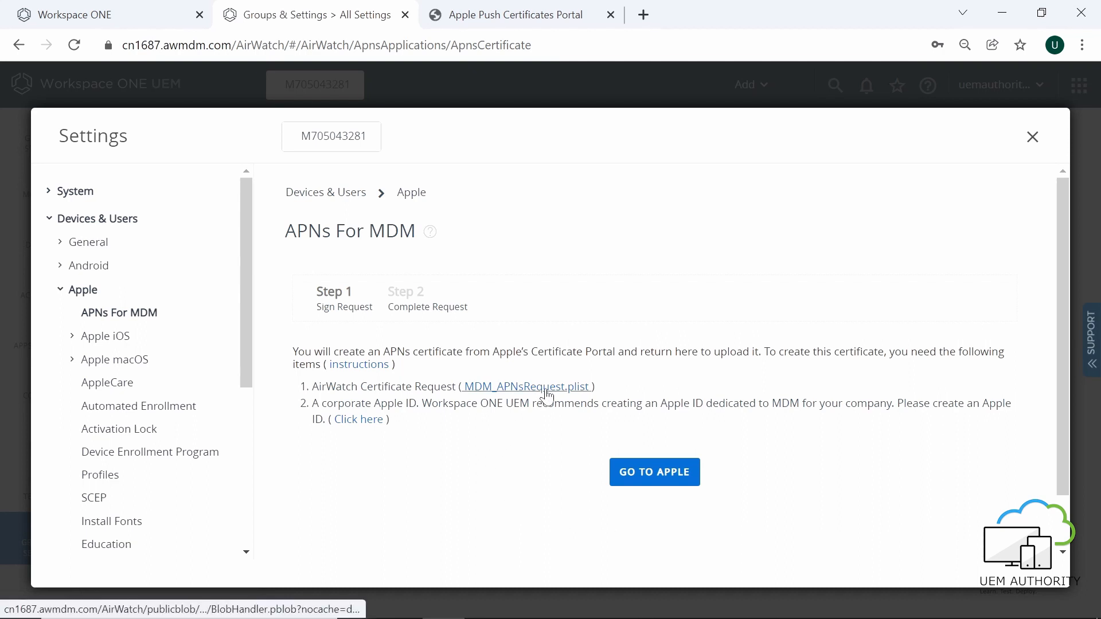
click(526, 387)
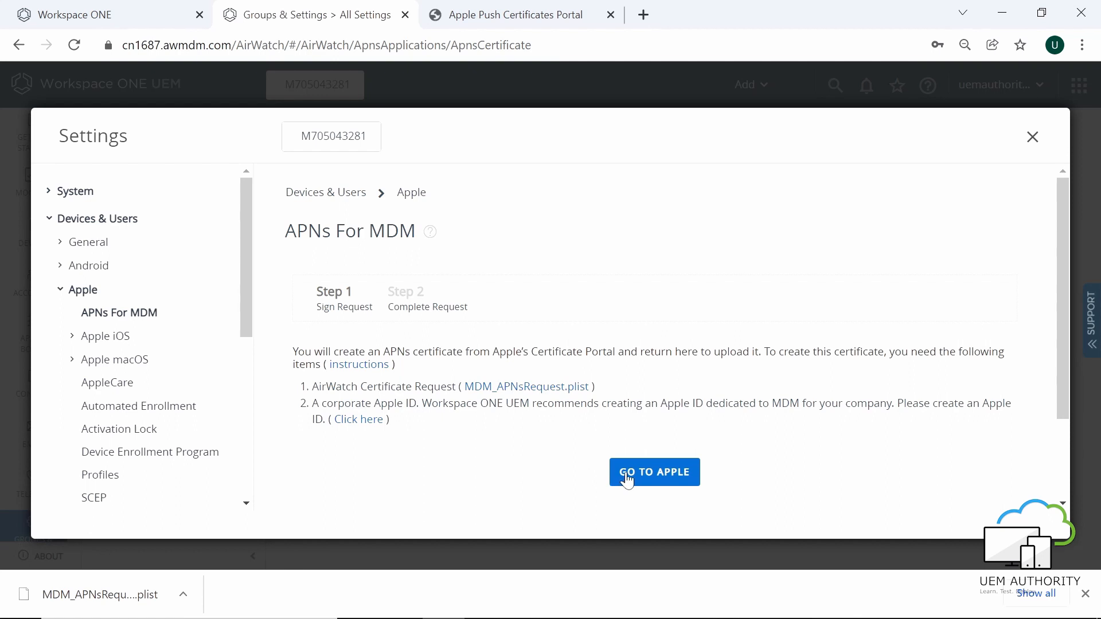
- Go to the Apple Push Certificates Portal and start creating a new push certificate
click(653, 471)
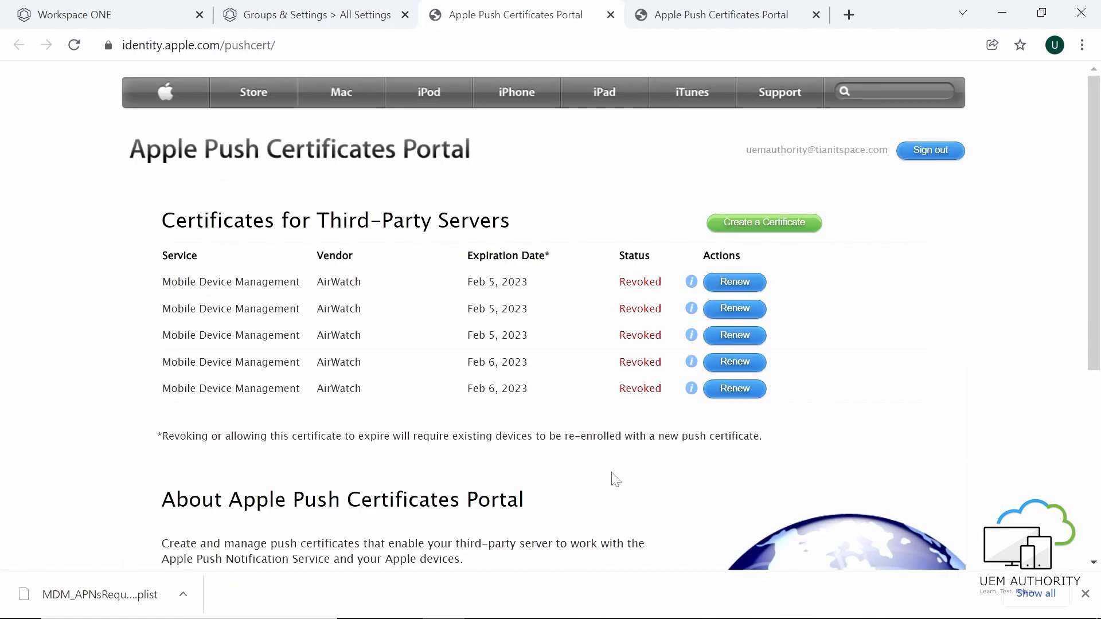
mouse_move(531, 406)
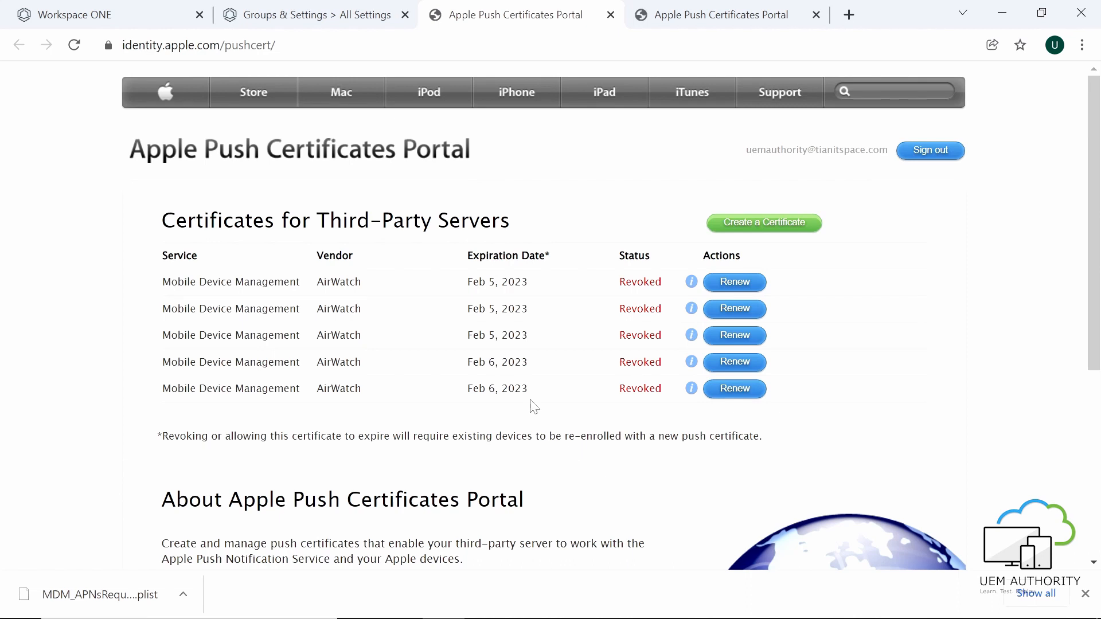
mouse_move(532, 423)
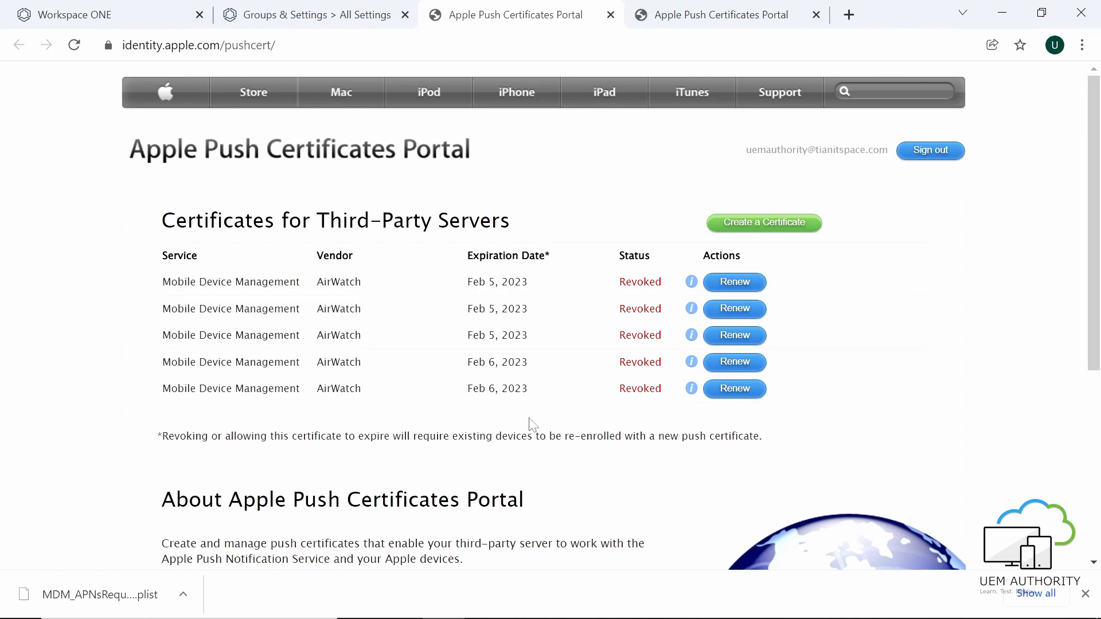
mouse_move(558, 311)
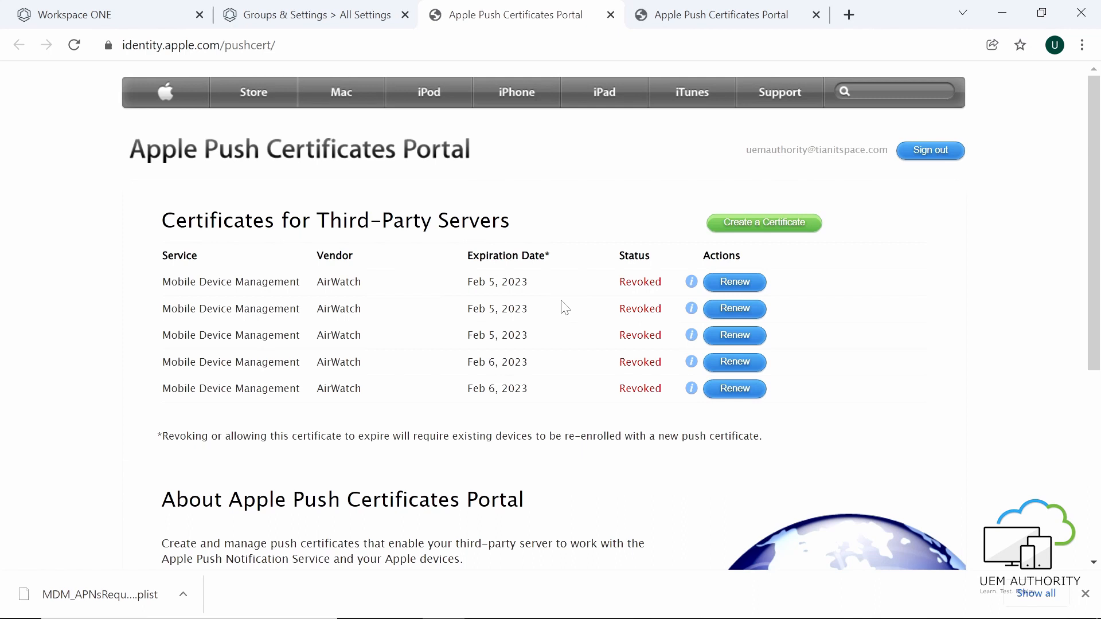
mouse_move(568, 299)
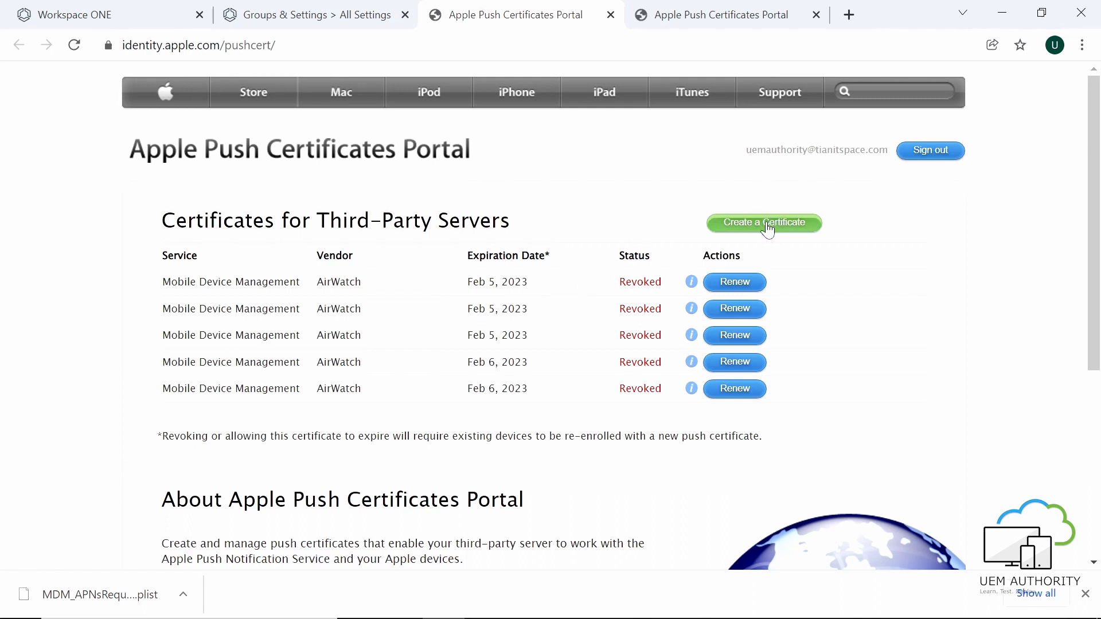
click(764, 222)
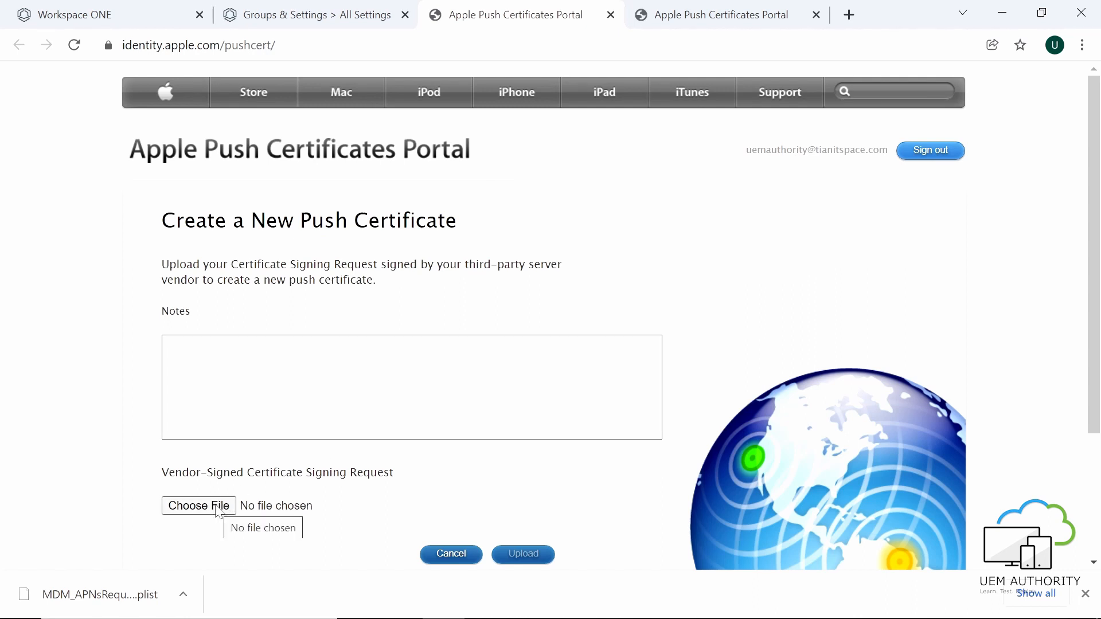
- Upload MDM_APNsRequest.plist to create the push certificate and download the resulting .pem
click(198, 506)
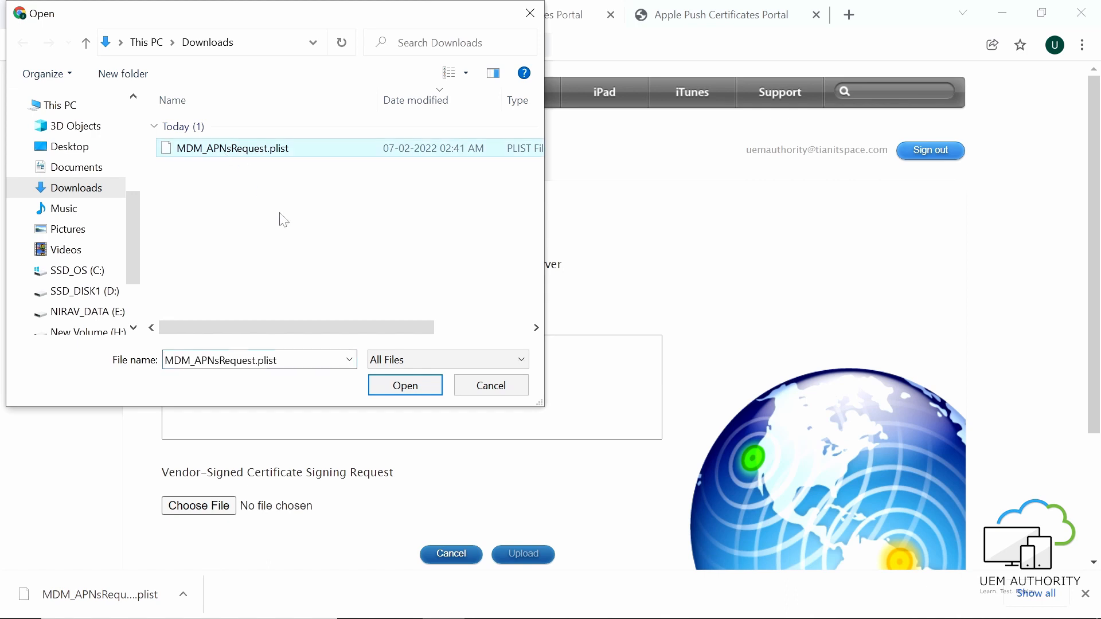
click(405, 385)
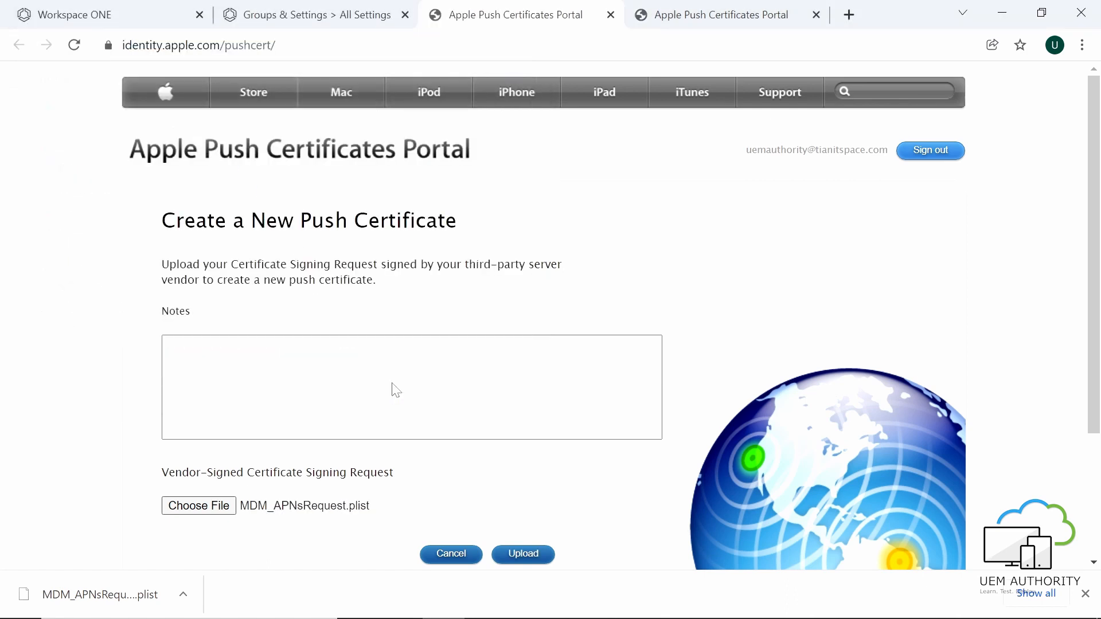
click(523, 553)
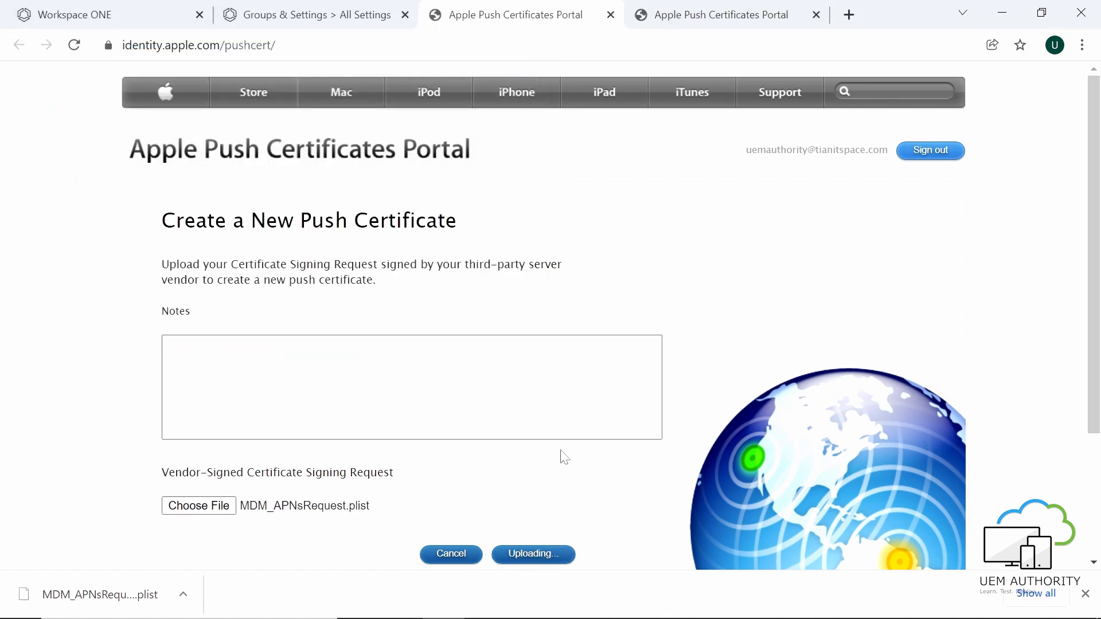
click(532, 553)
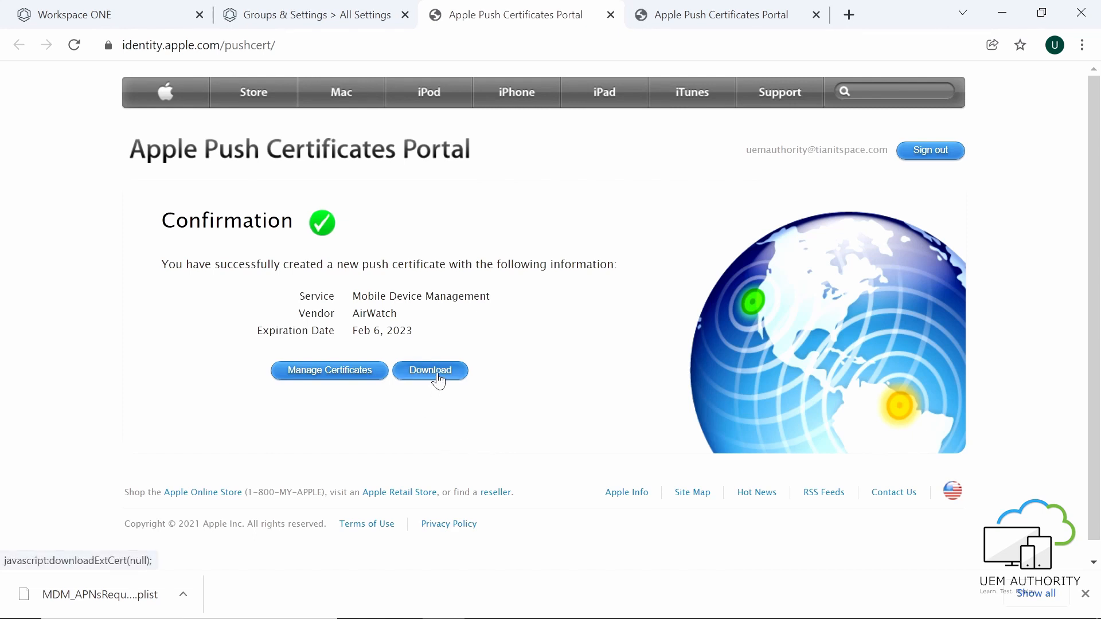
click(429, 370)
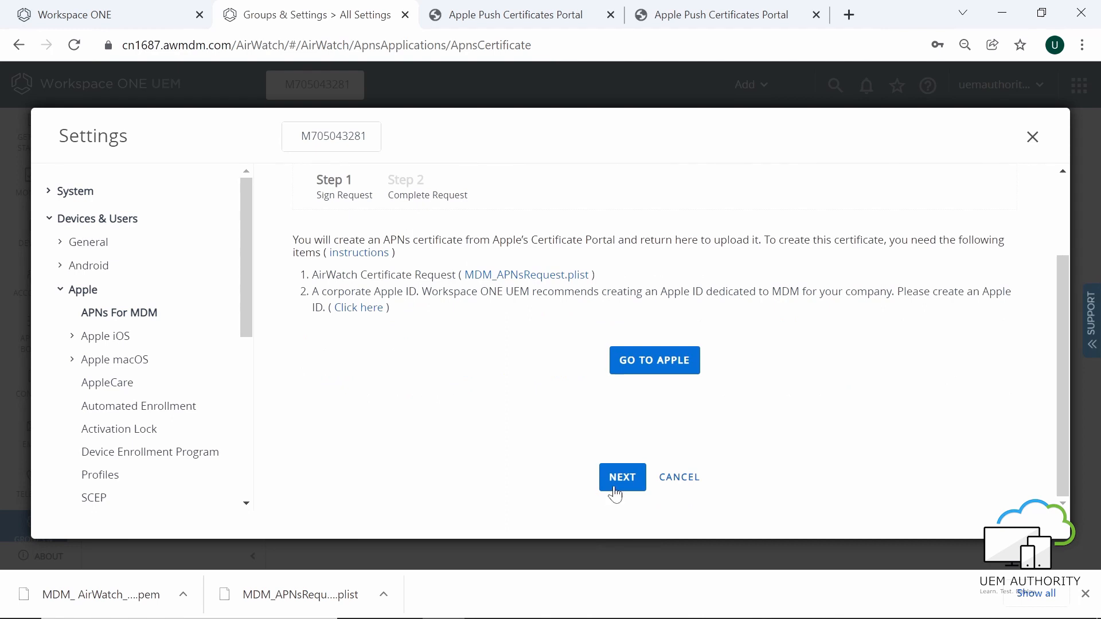
- Upload MDM_AirWatch_Certificate.pem, enter the uemauthority Apple ID and save the certificate request
click(622, 477)
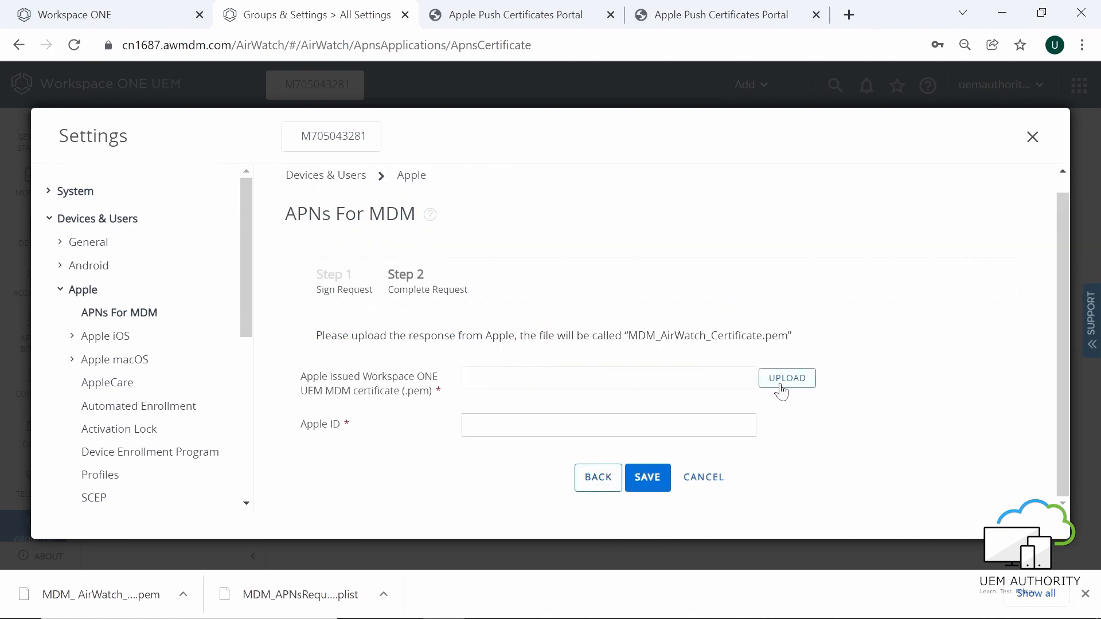
click(786, 377)
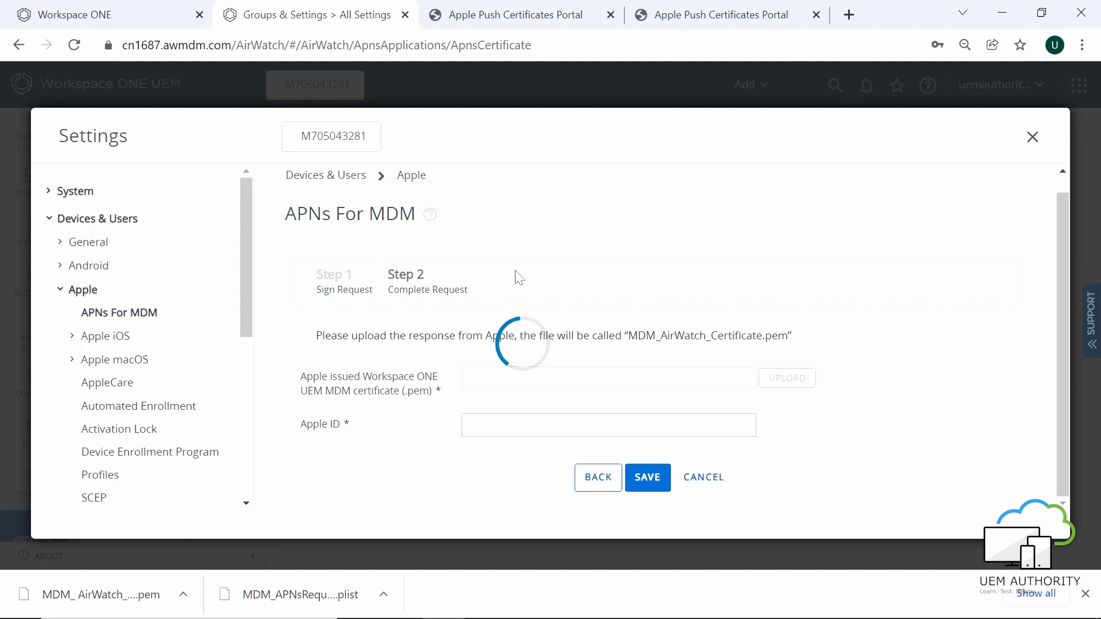
click(787, 377)
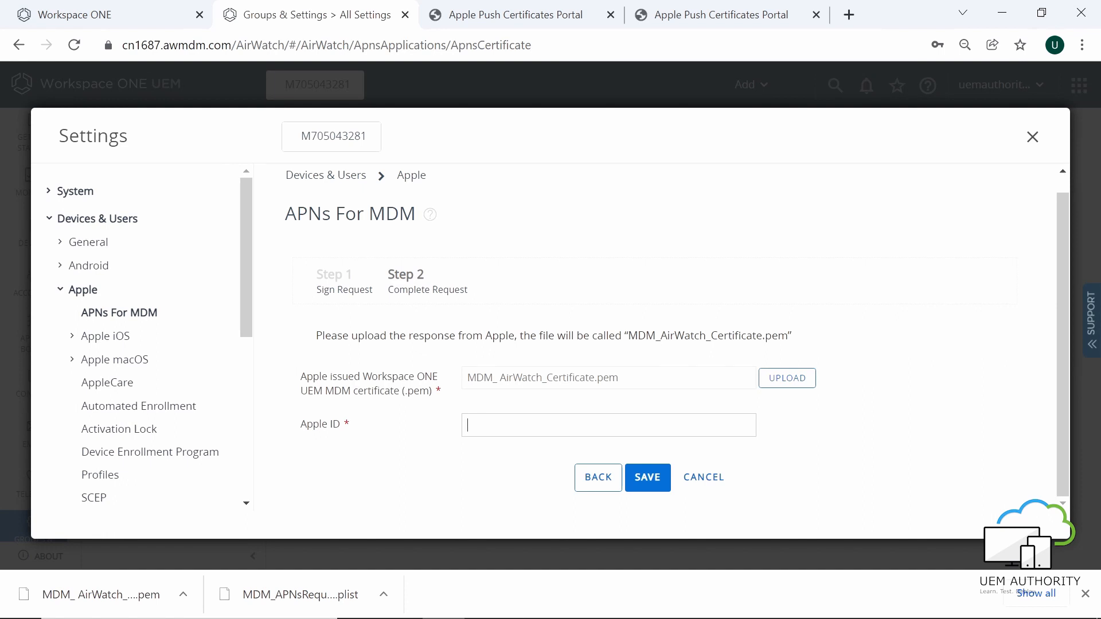
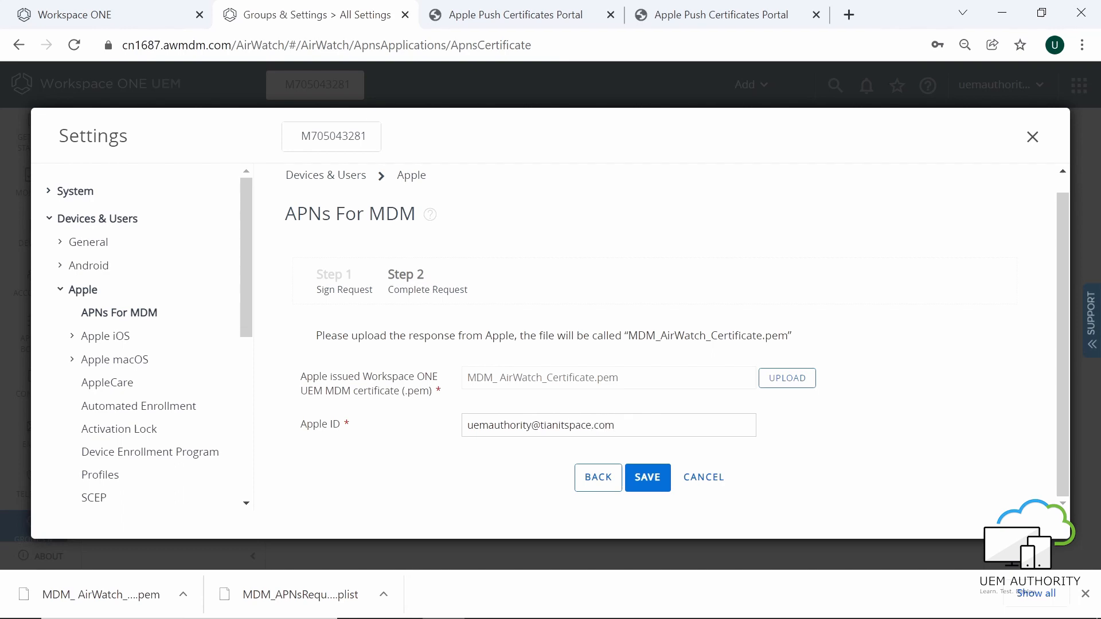
click(647, 477)
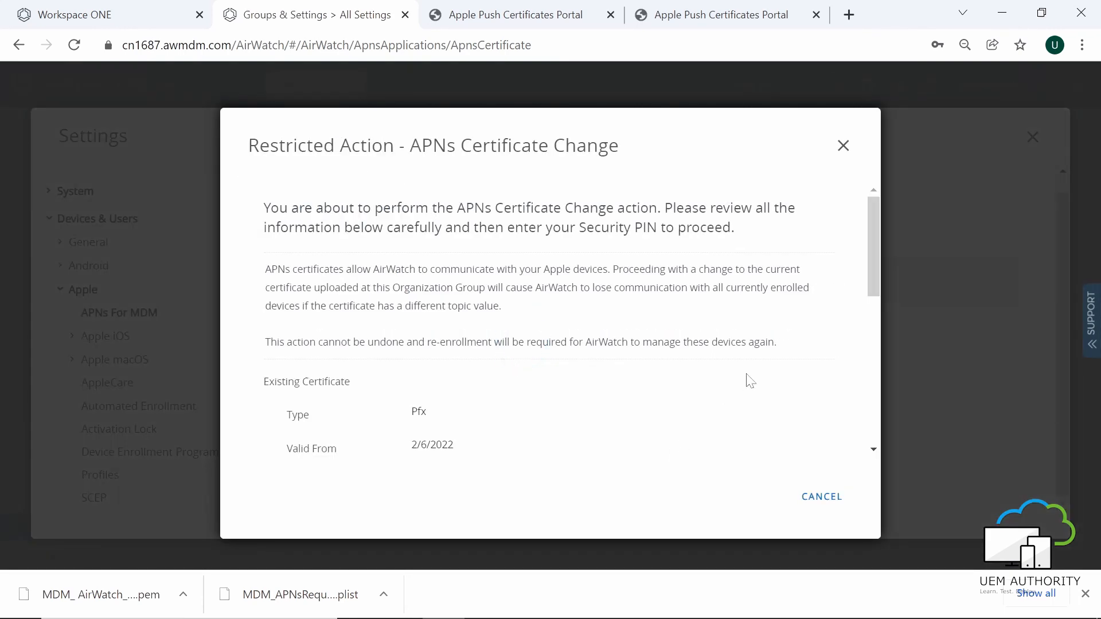
scroll(down, 3)
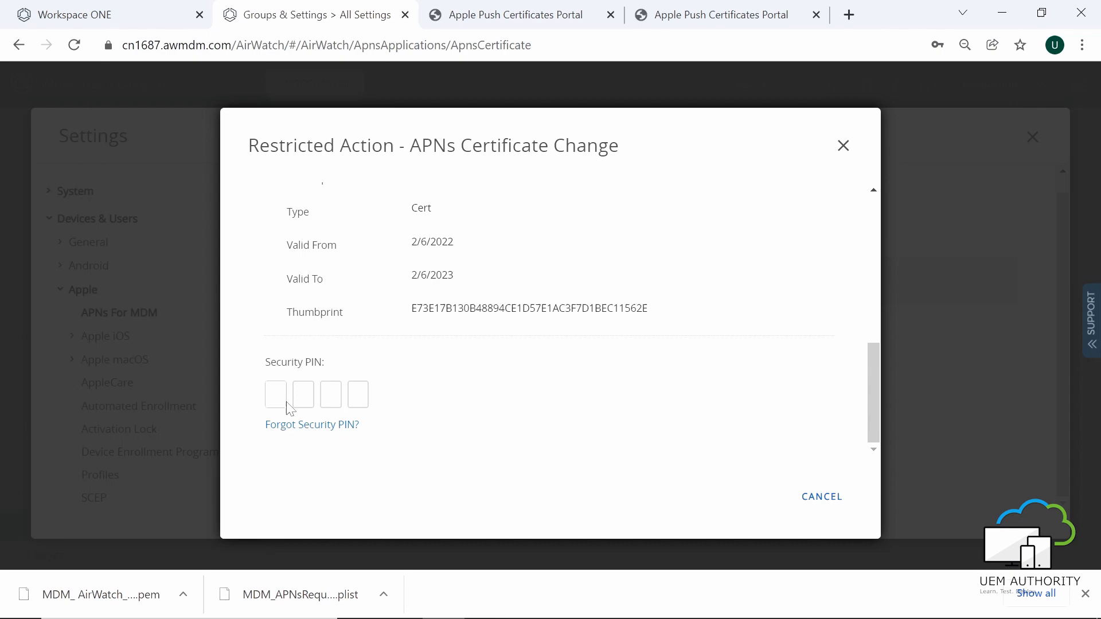
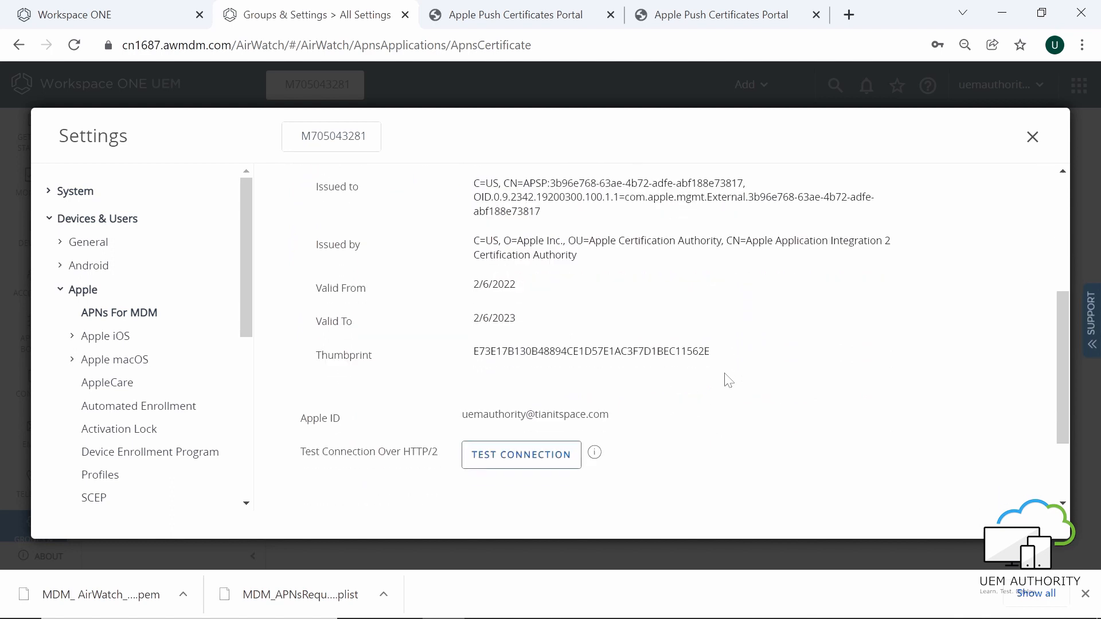
- Run the HTTP/2 APNs connection test successfully and save the APNs For MDM settings
click(520, 454)
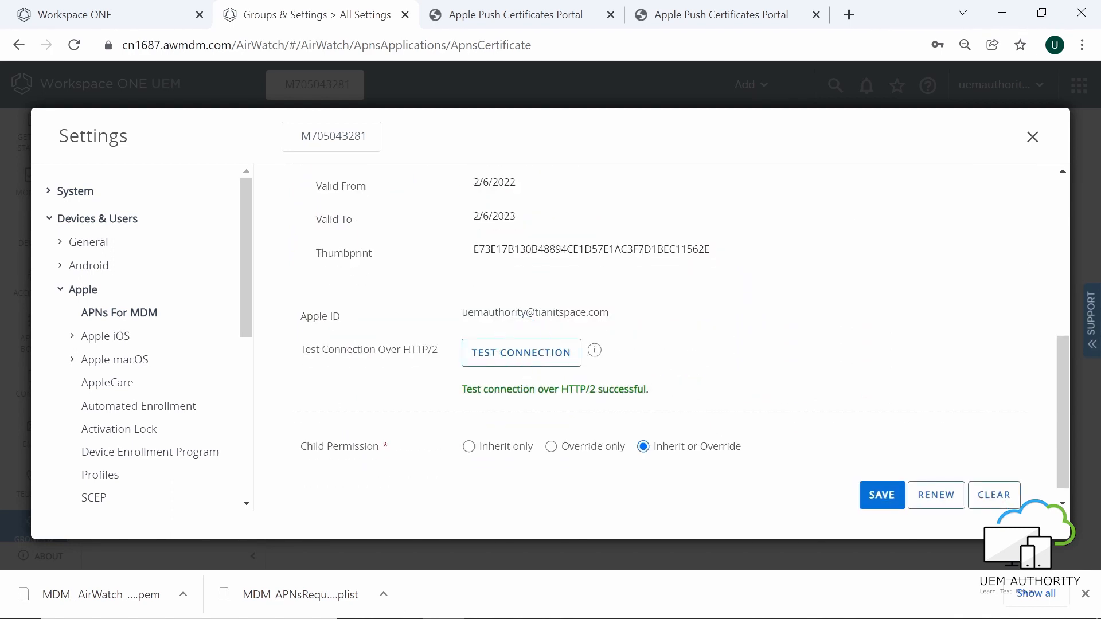
scroll(down, 3)
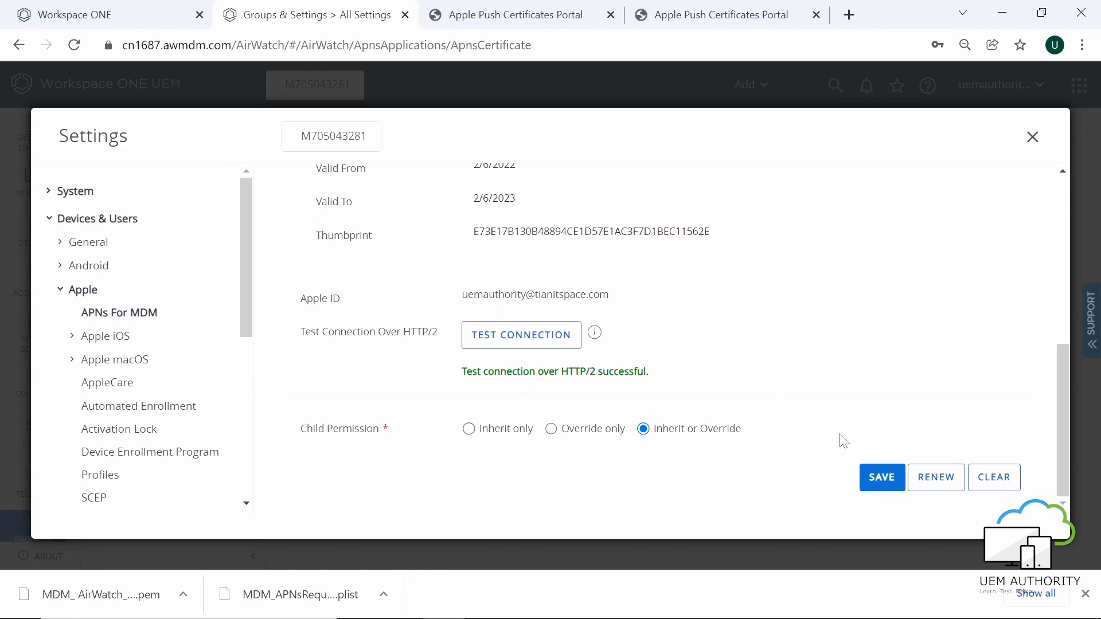
click(880, 477)
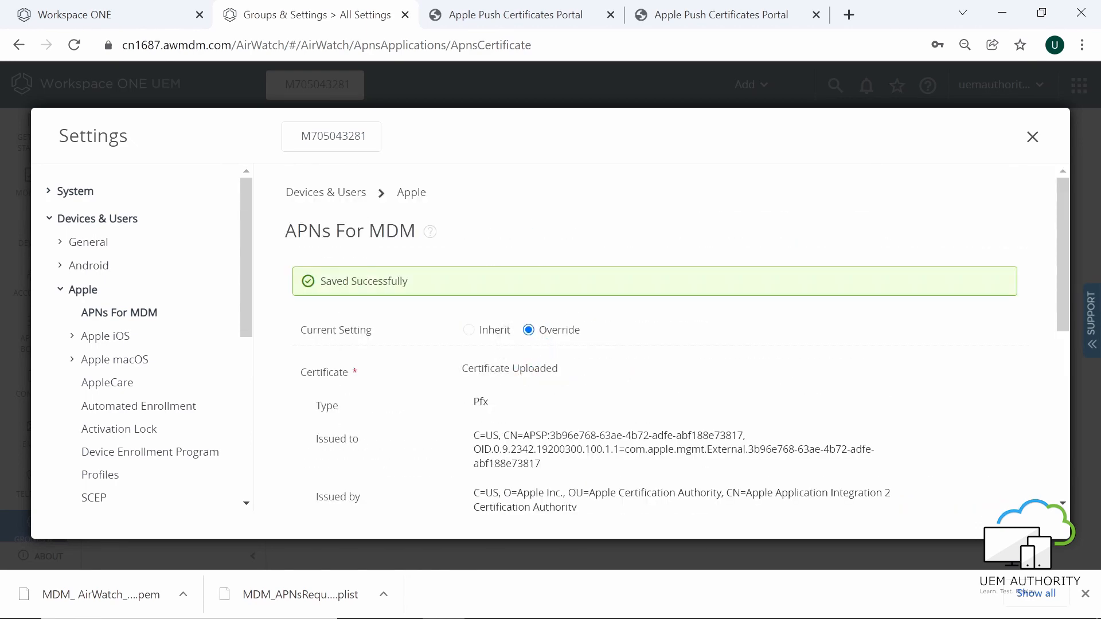